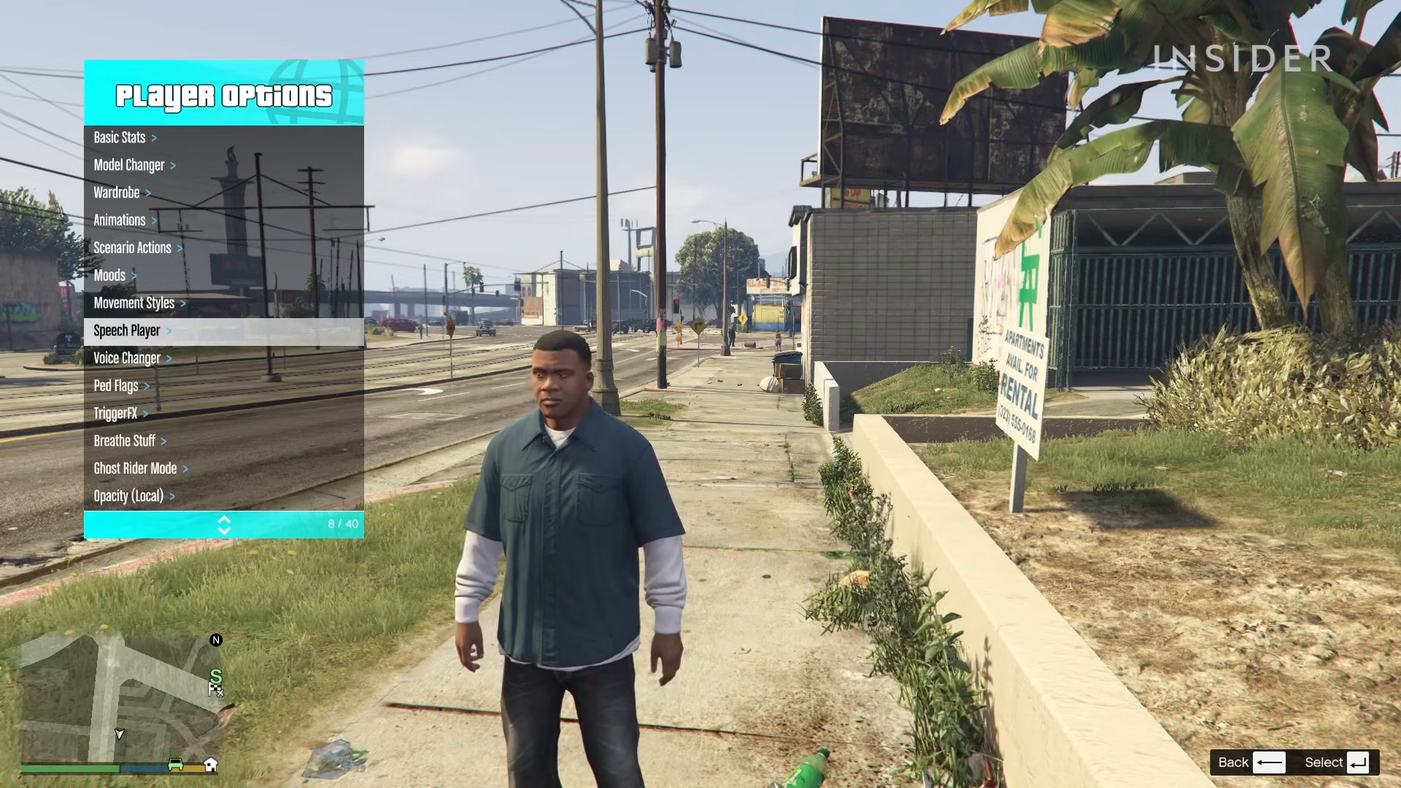
Step: Scroll through the current page and switch over to the OpenIV website tab
{"action": "scroll", "scroll_direction": "down", "scroll_amount": 3}
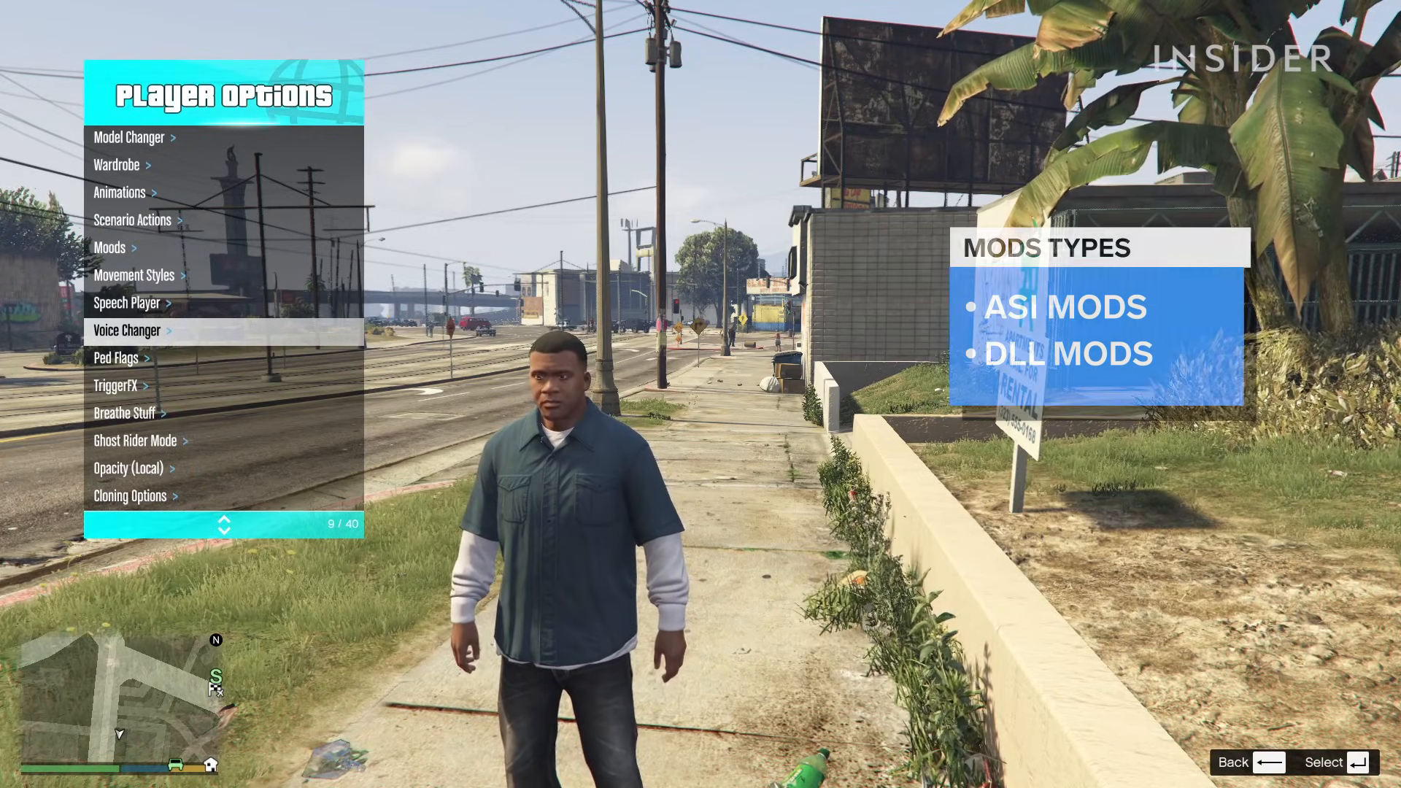
{"action": "scroll", "scroll_direction": "down", "scroll_amount": 3}
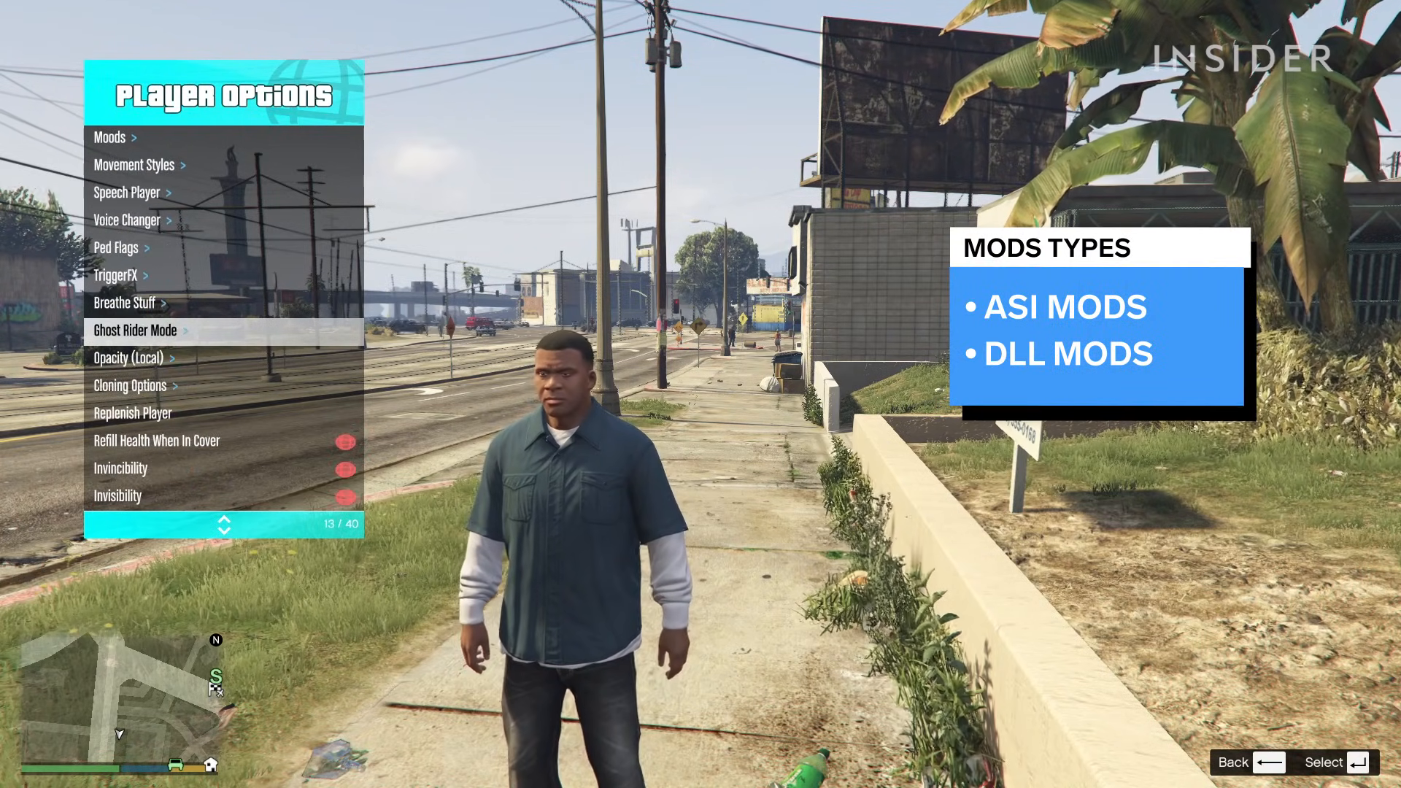
{"action": "scroll", "scroll_direction": "down", "scroll_amount": 3}
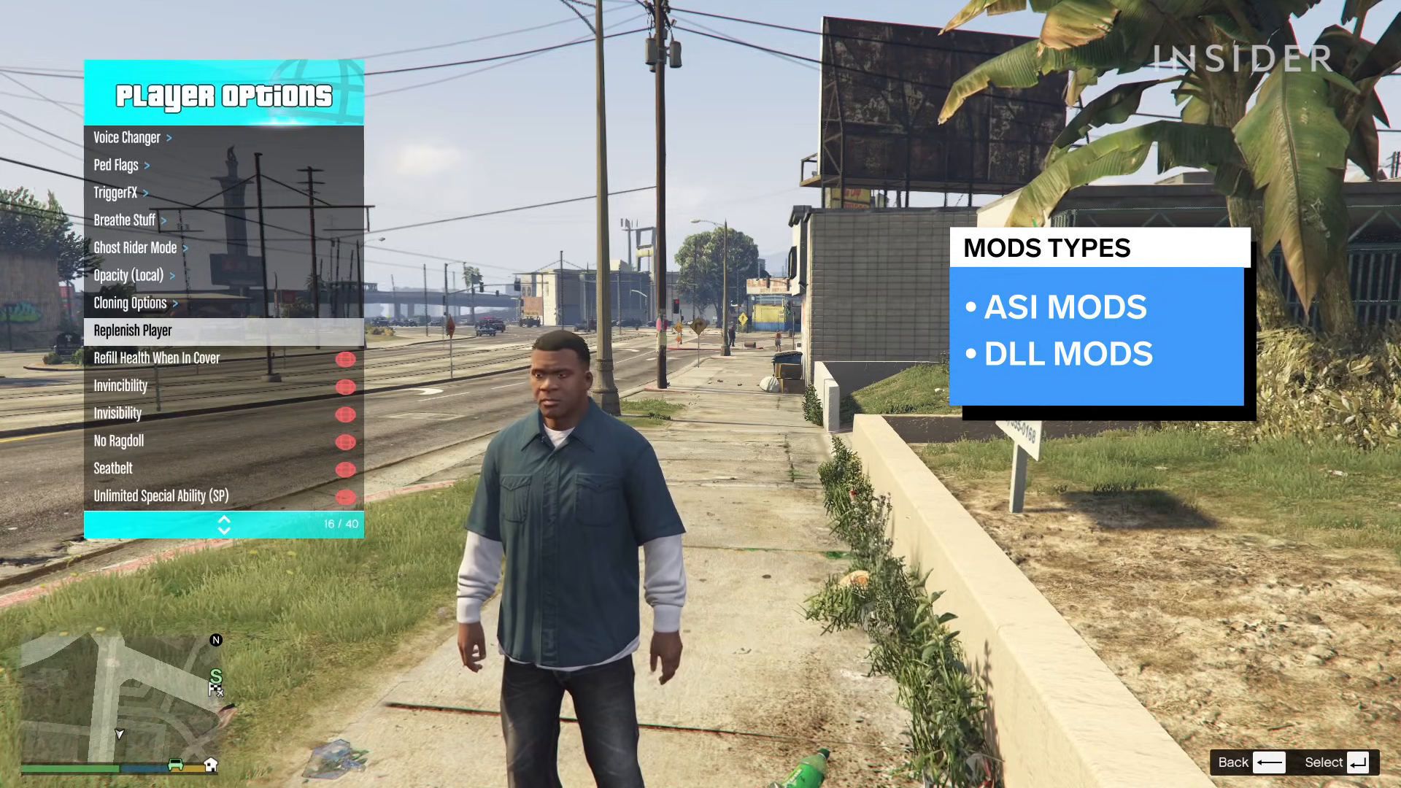
{"action": "scroll", "scroll_direction": "down", "scroll_amount": 3}
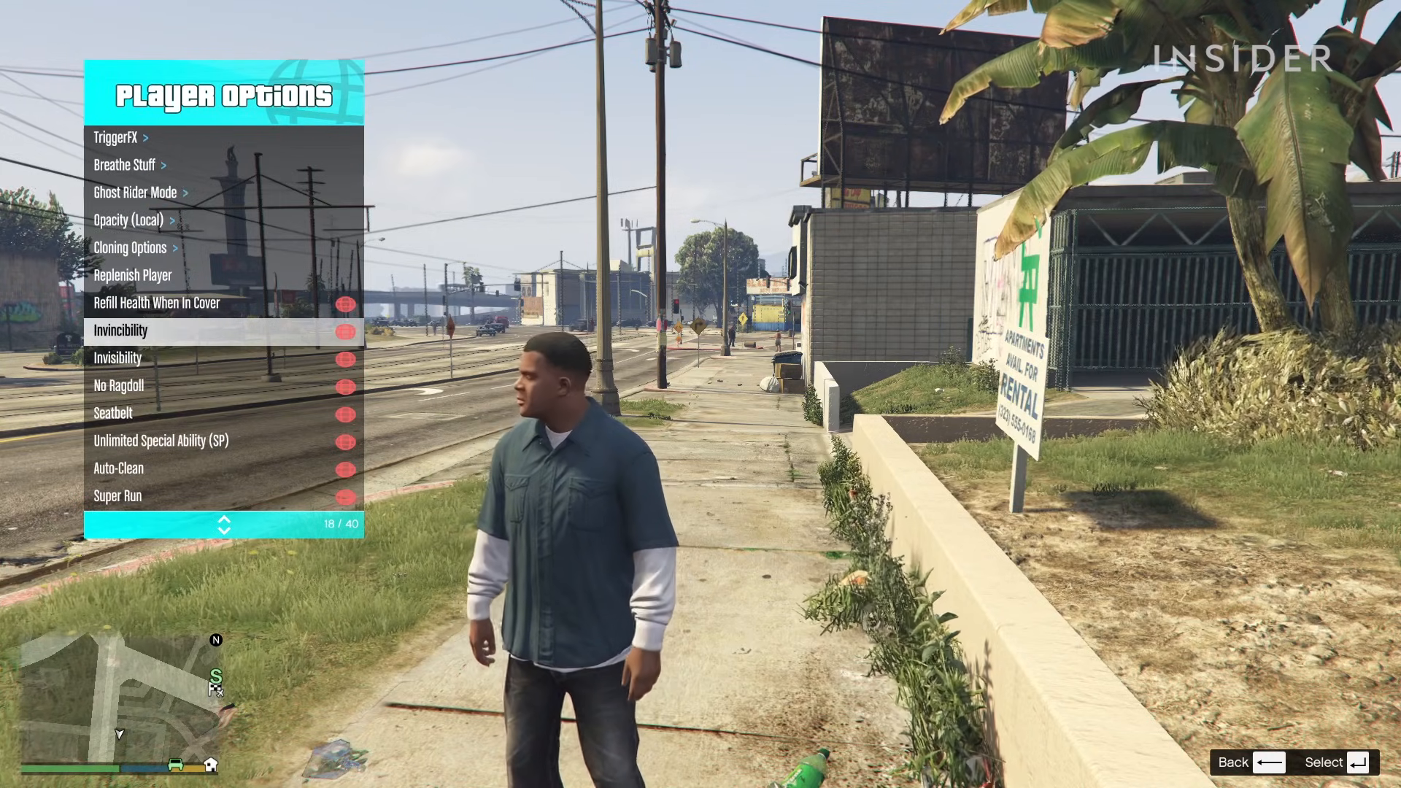
{"action": "scroll", "scroll_direction": "down", "scroll_amount": 3}
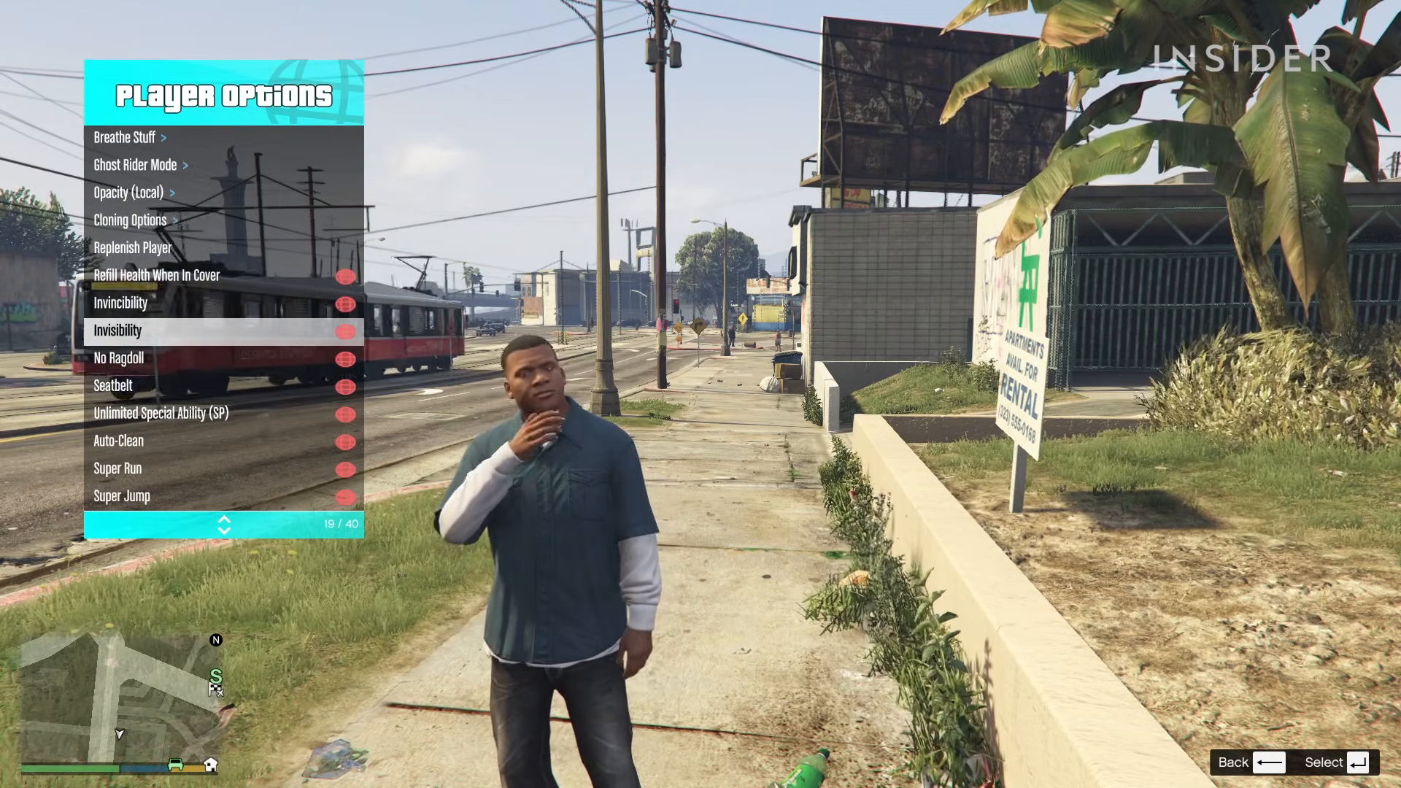
{"action": "scroll", "scroll_direction": "down", "scroll_amount": 3}
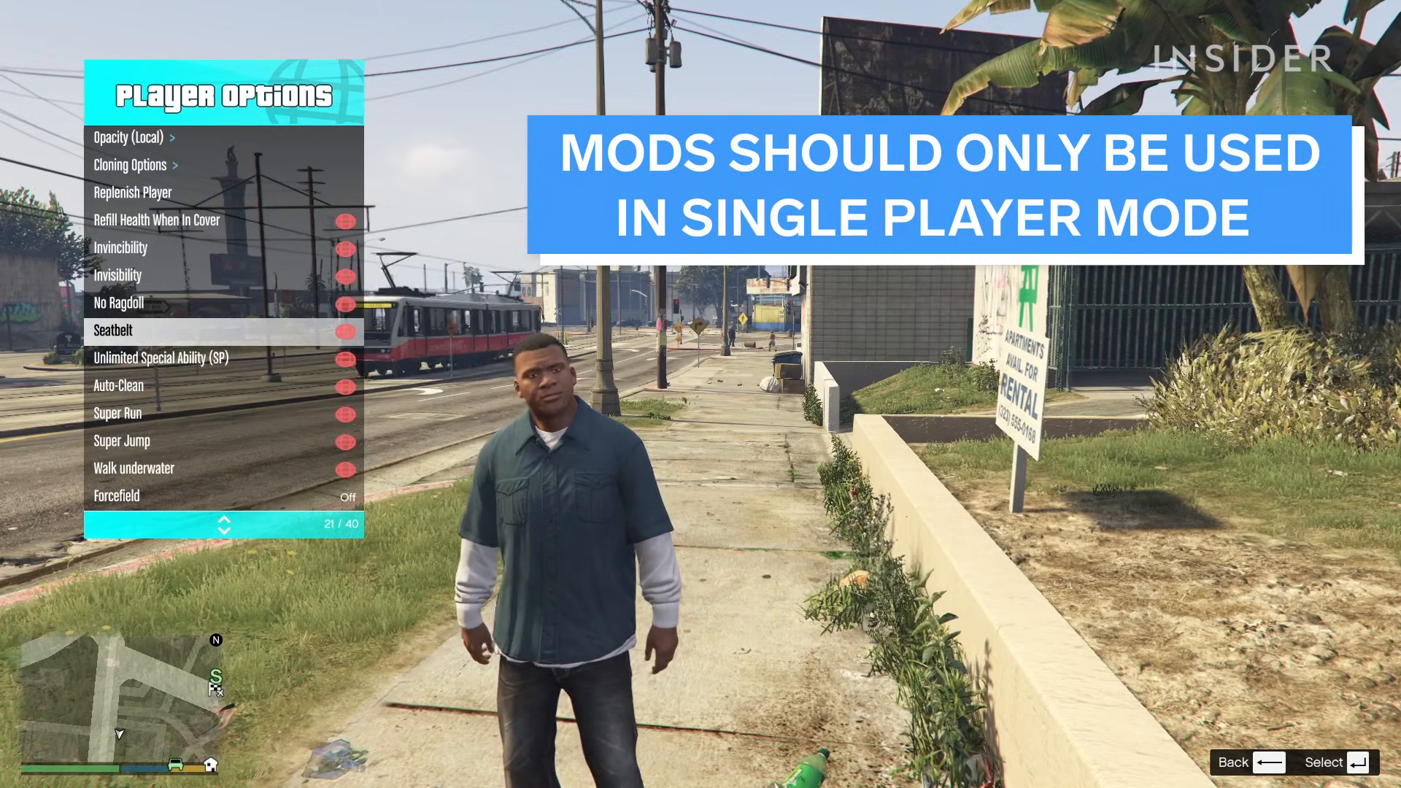
{"action": "scroll", "scroll_direction": "down", "scroll_amount": 3}
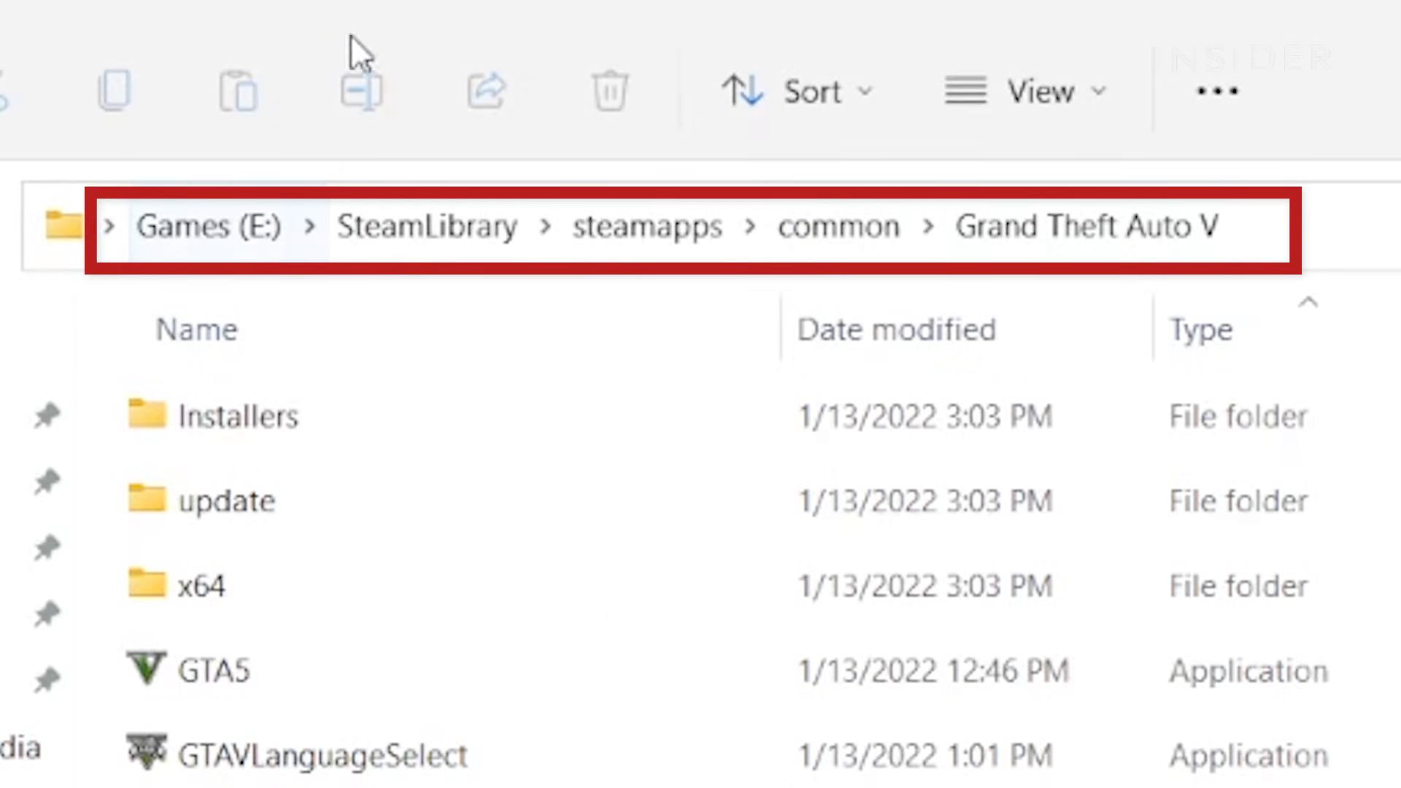
{"action": "left_click", "coordinate": [238, 414]}
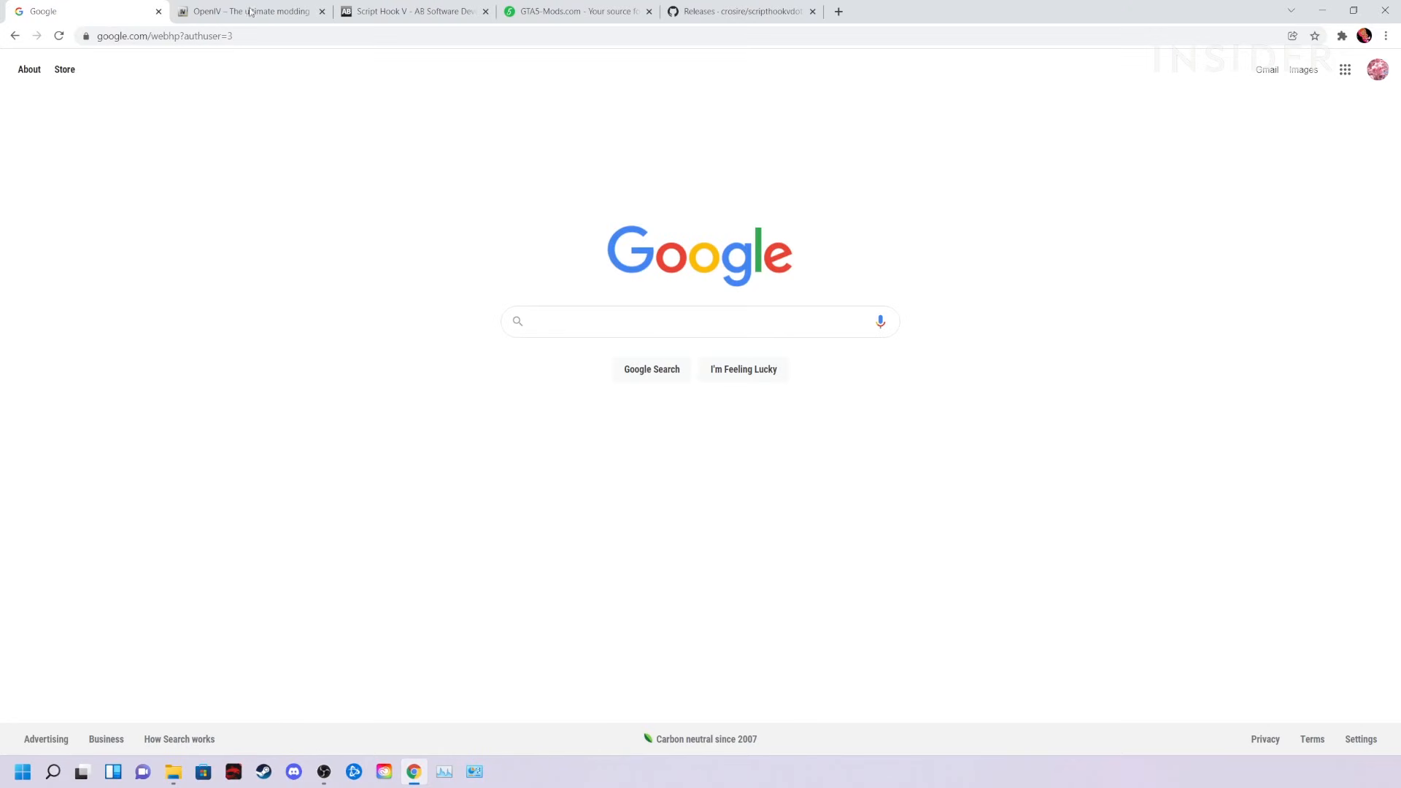
{"action": "left_click", "coordinate": [250, 10]}
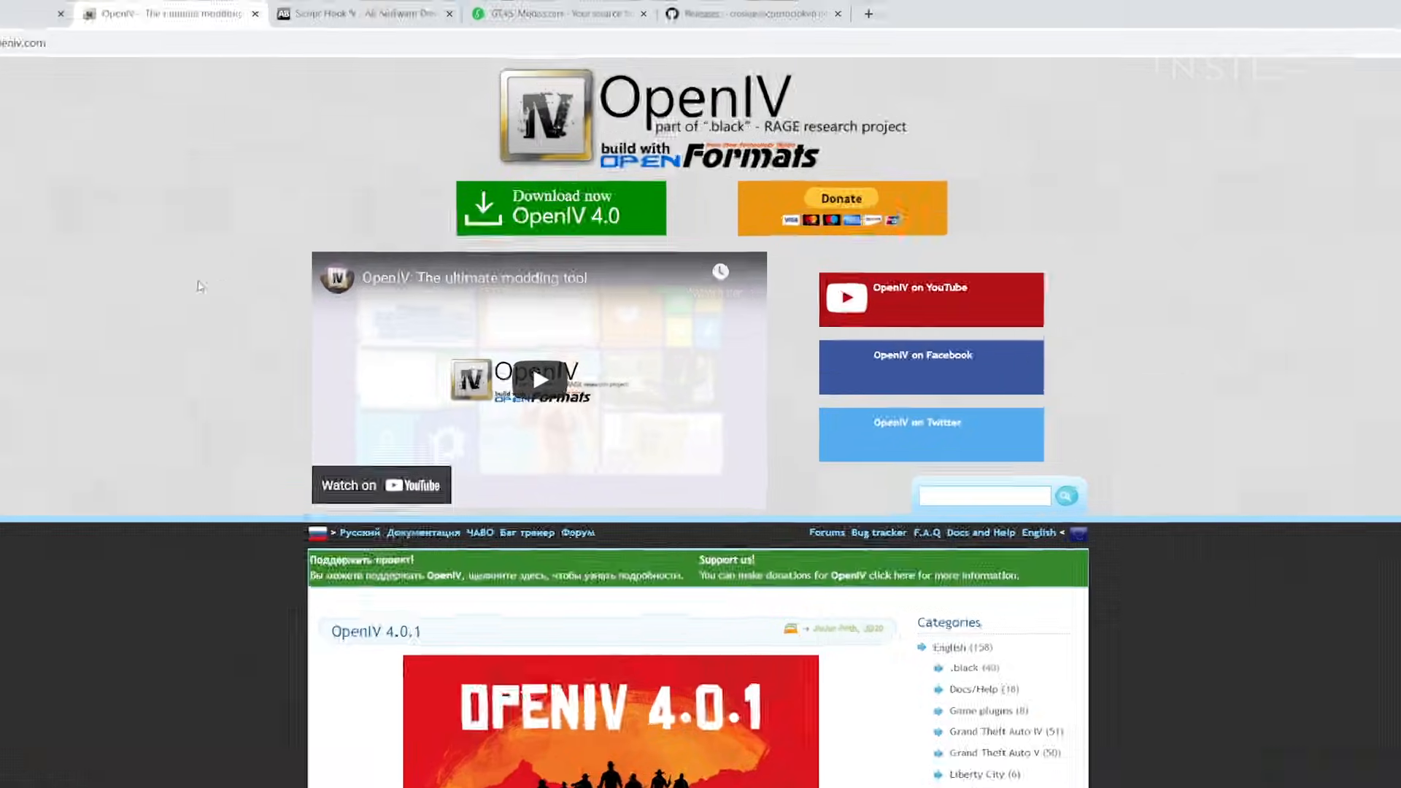
Step: Download OpenIV 4.0 and launch the downloaded installer
{"action": "left_click", "coordinate": [60, 14]}
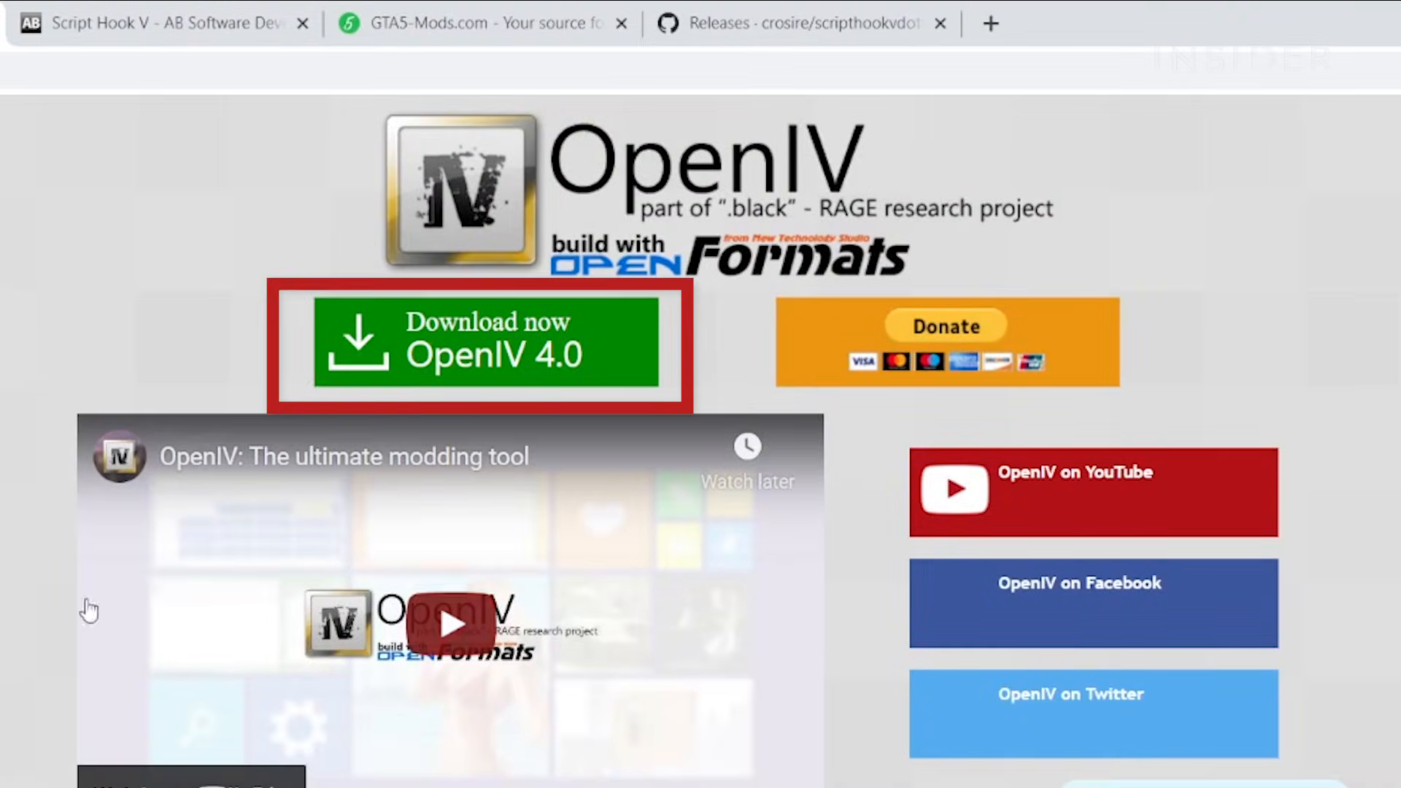
{"action": "left_click", "coordinate": [480, 345]}
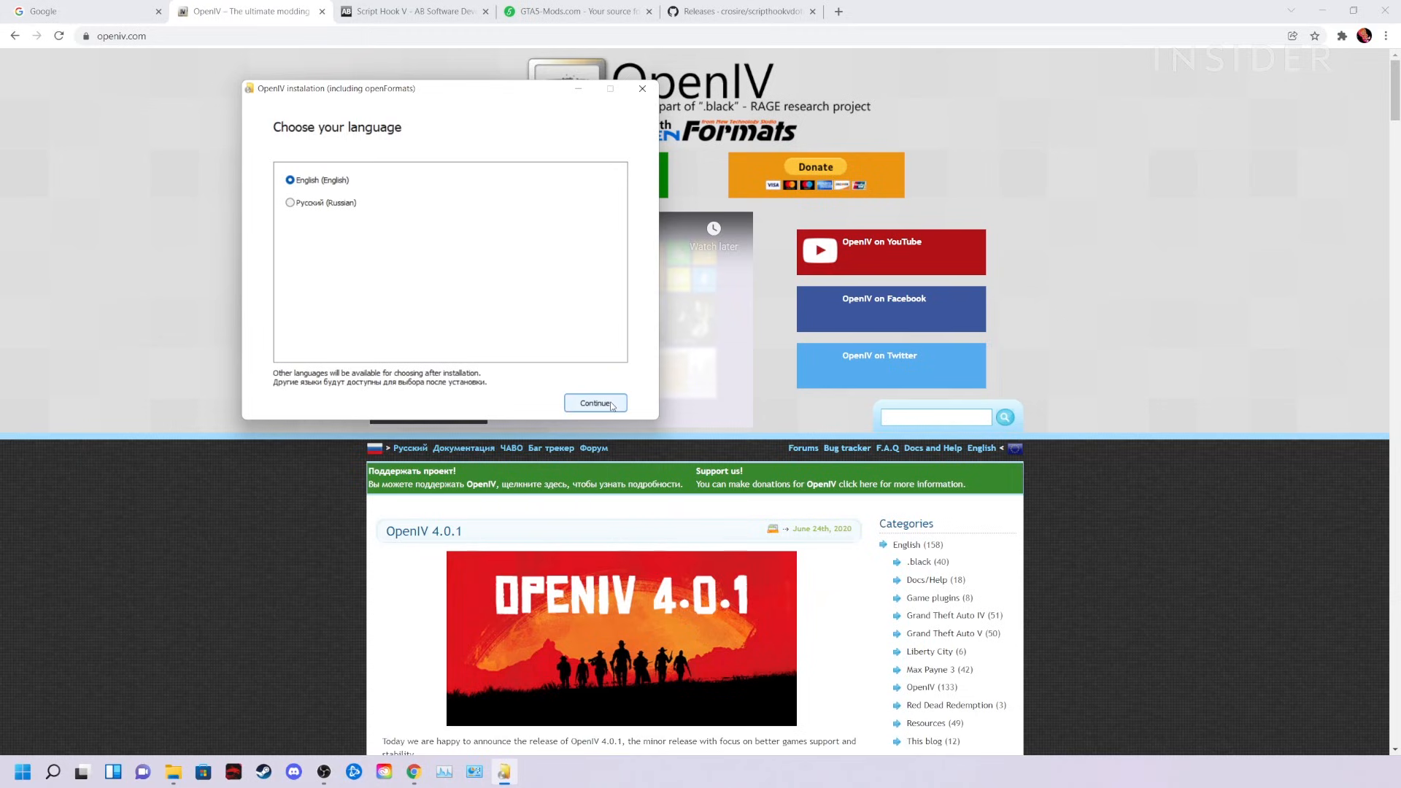
Step: Keep English, accept the license agreement and continue the OpenIV installation
{"action": "left_click", "coordinate": [595, 402]}
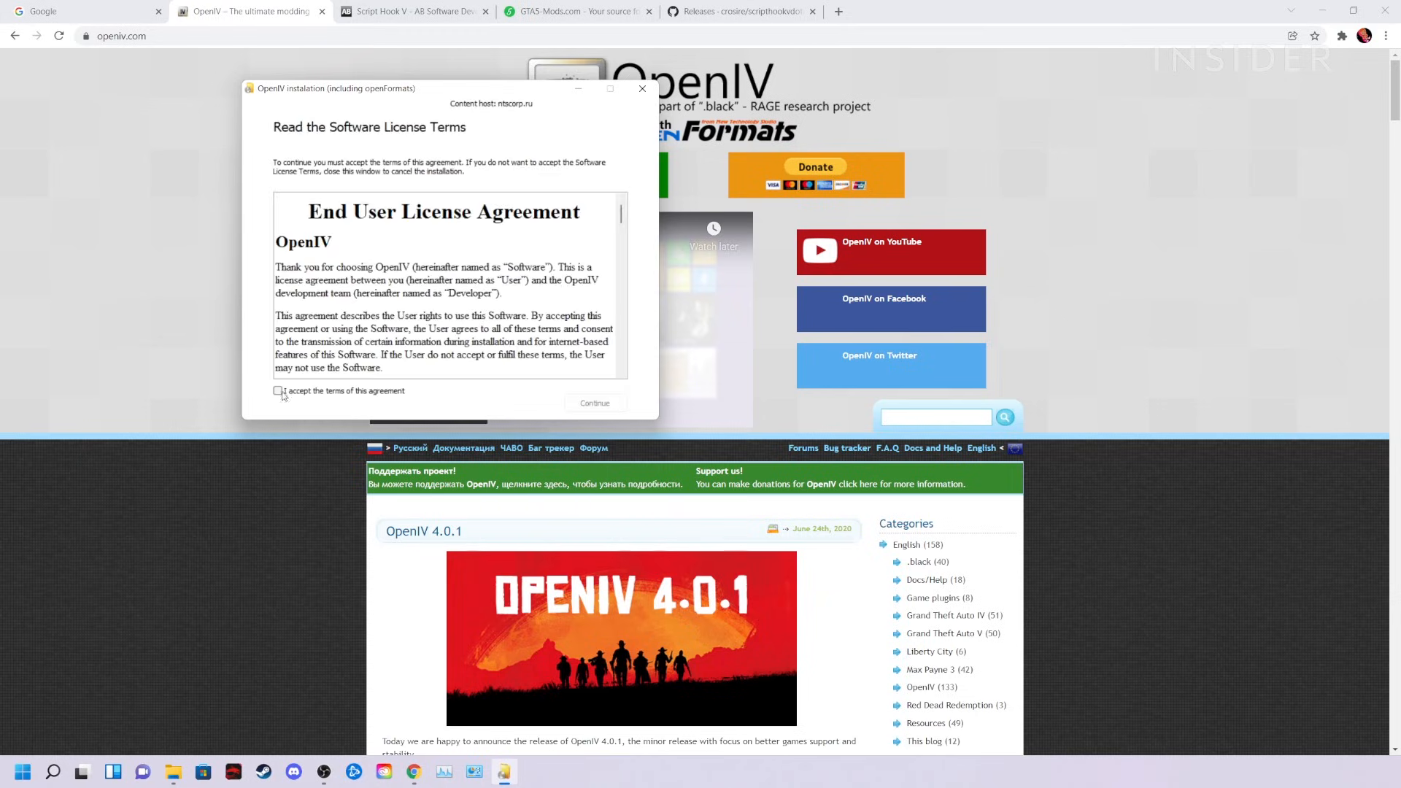
{"action": "left_click", "coordinate": [594, 402]}
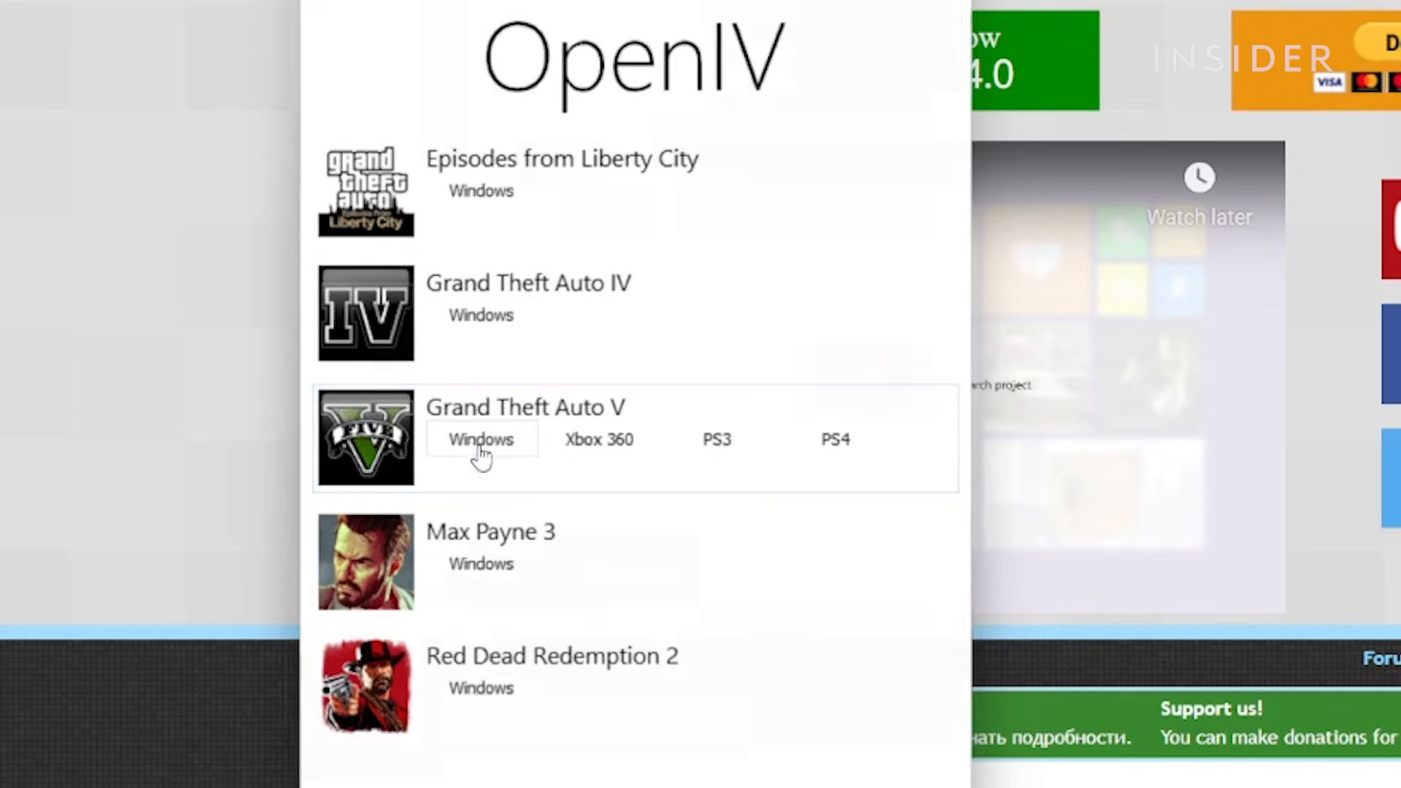
Step: Choose GTA V for Windows and browse to common\Grand Theft Auto V as the game folder
{"action": "left_click", "coordinate": [481, 439]}
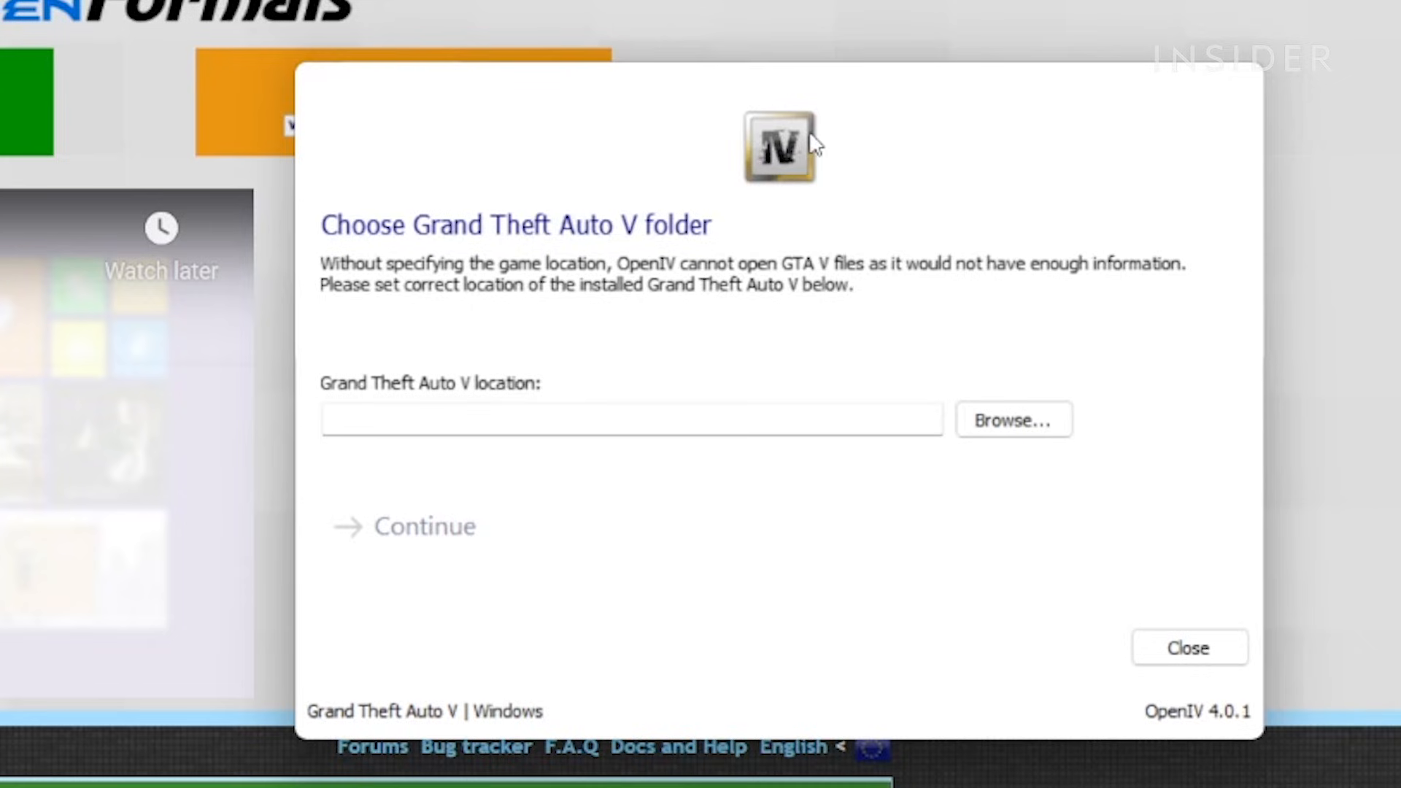
{"action": "mouse_move", "coordinate": [674, 404]}
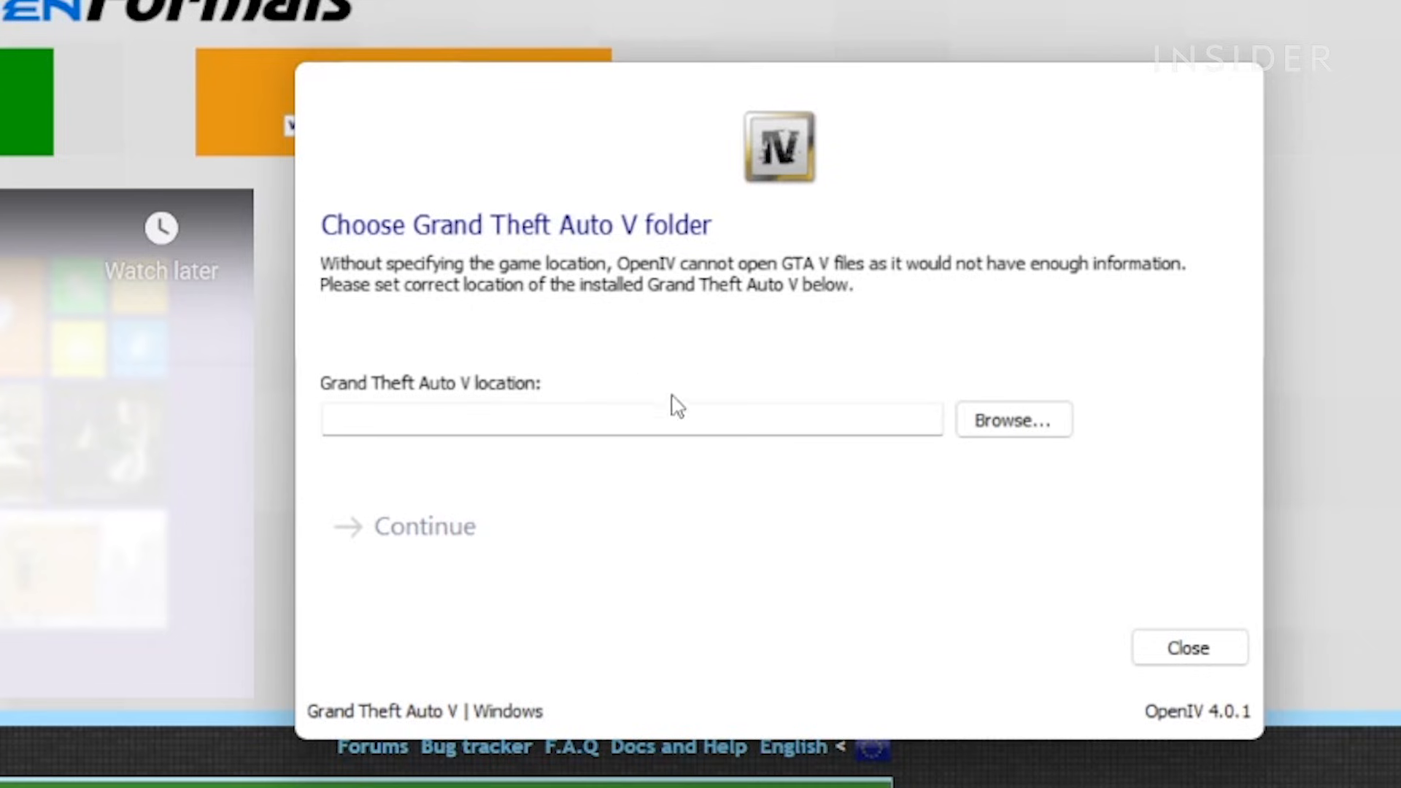
{"action": "left_click", "coordinate": [1013, 419]}
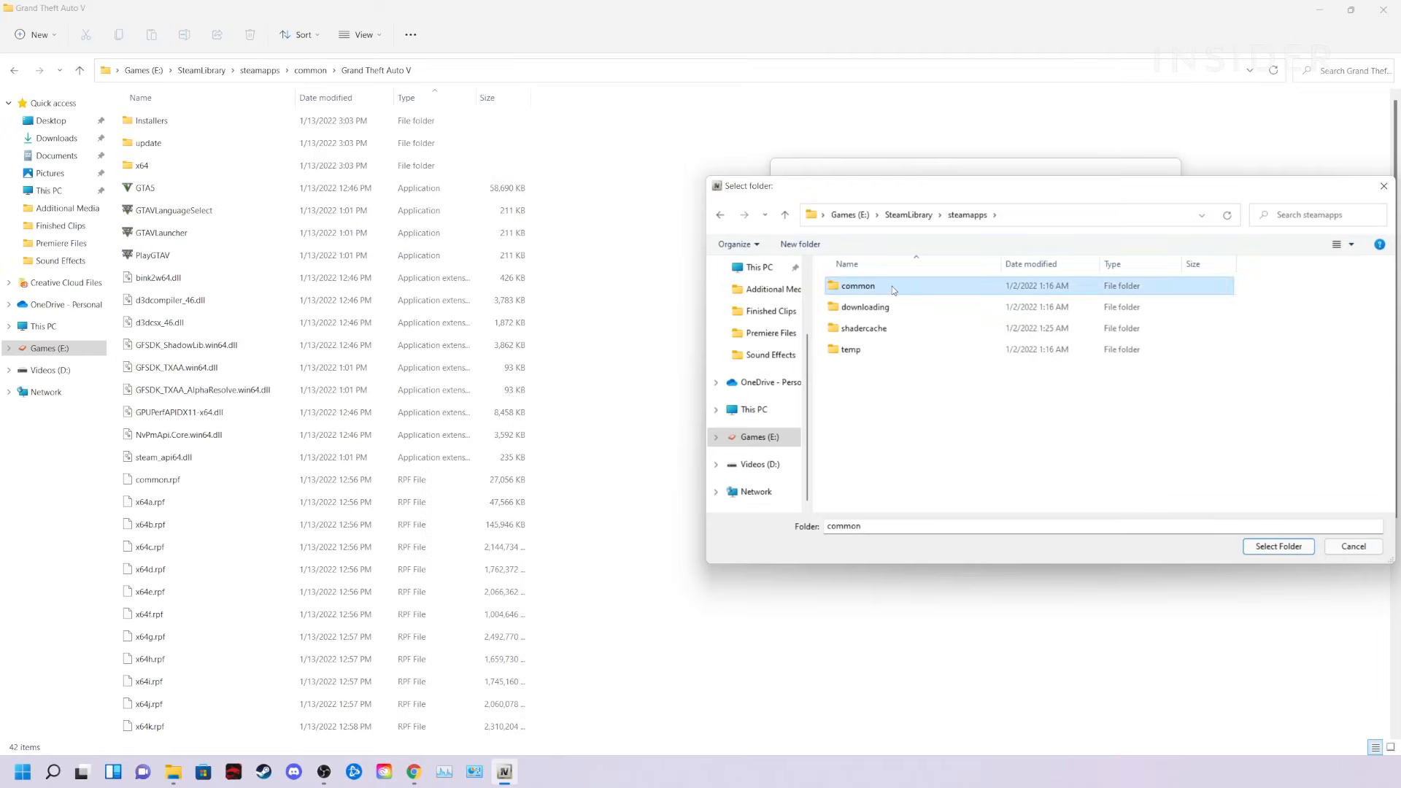
{"action": "double_click", "coordinate": [856, 285]}
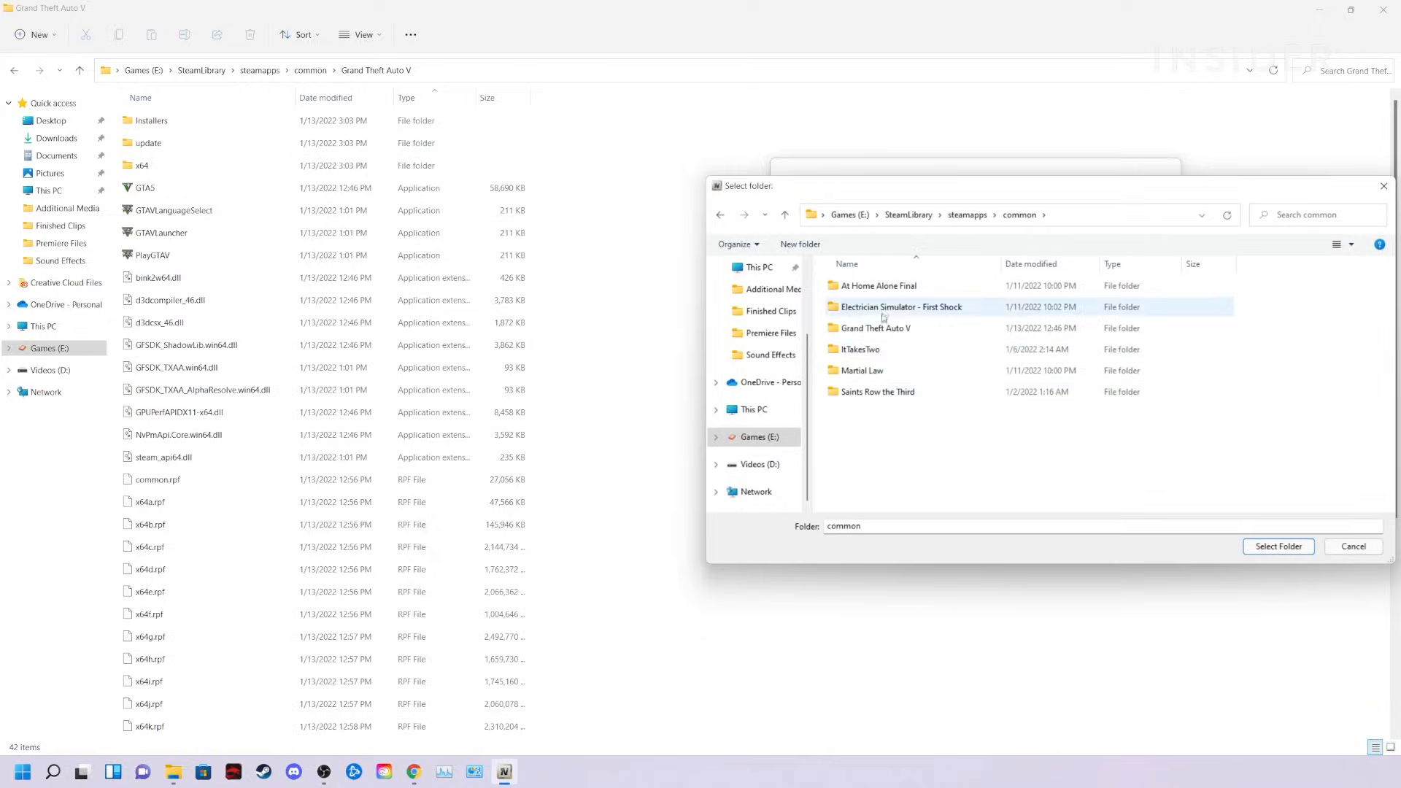
{"action": "left_click", "coordinate": [1276, 546]}
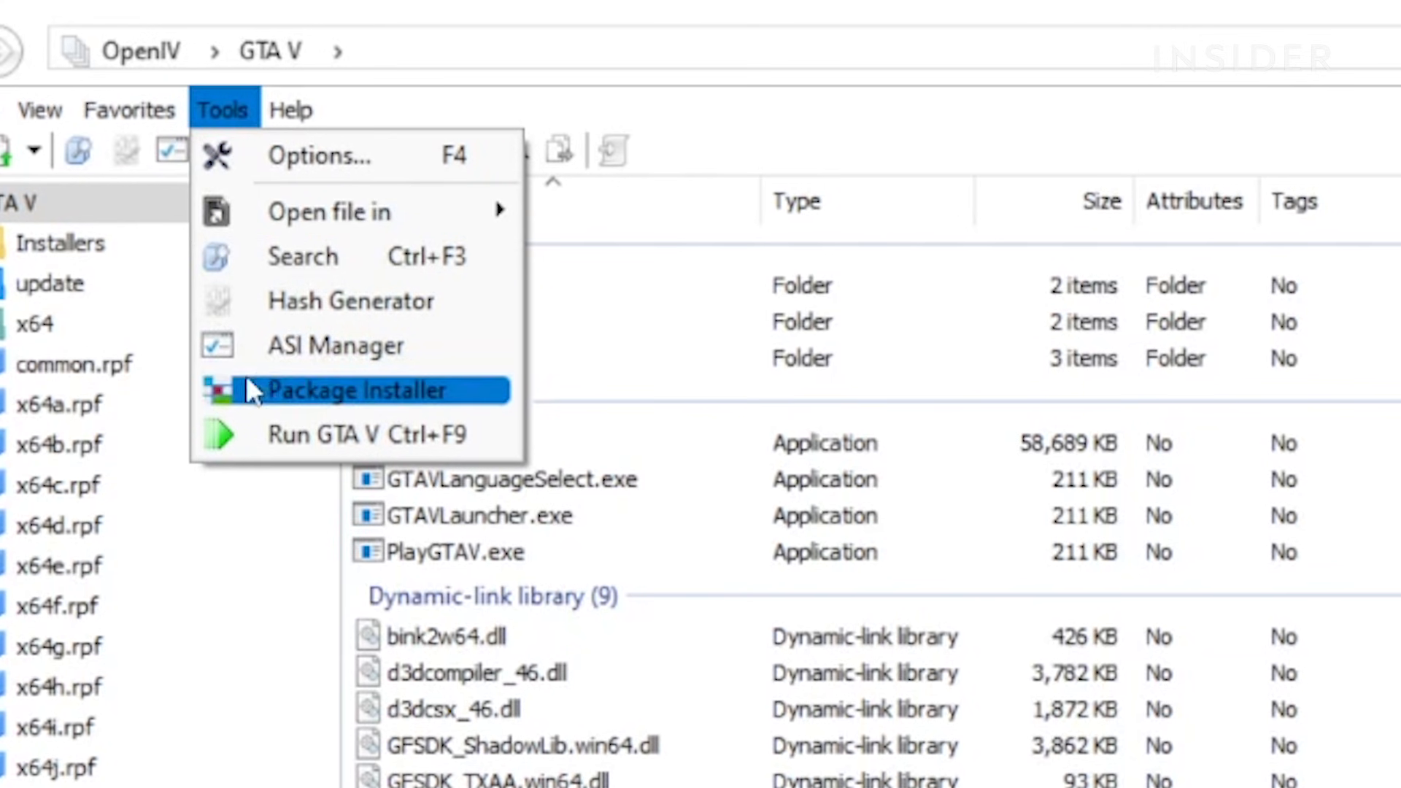
Step: Install ASI Loader and the OpenIV.ASI plugin from the ASI Manager
{"action": "left_click", "coordinate": [336, 347]}
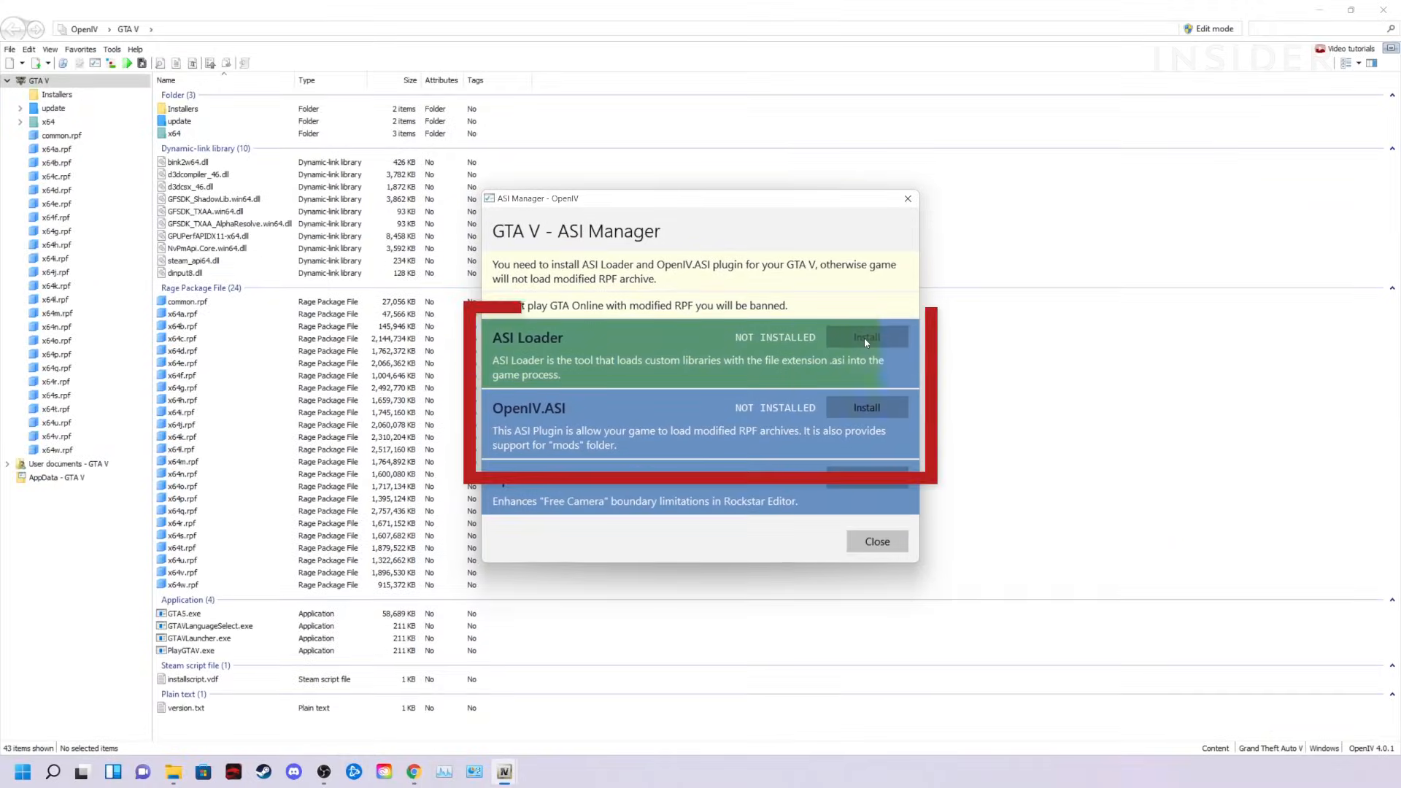
{"action": "left_click", "coordinate": [865, 337]}
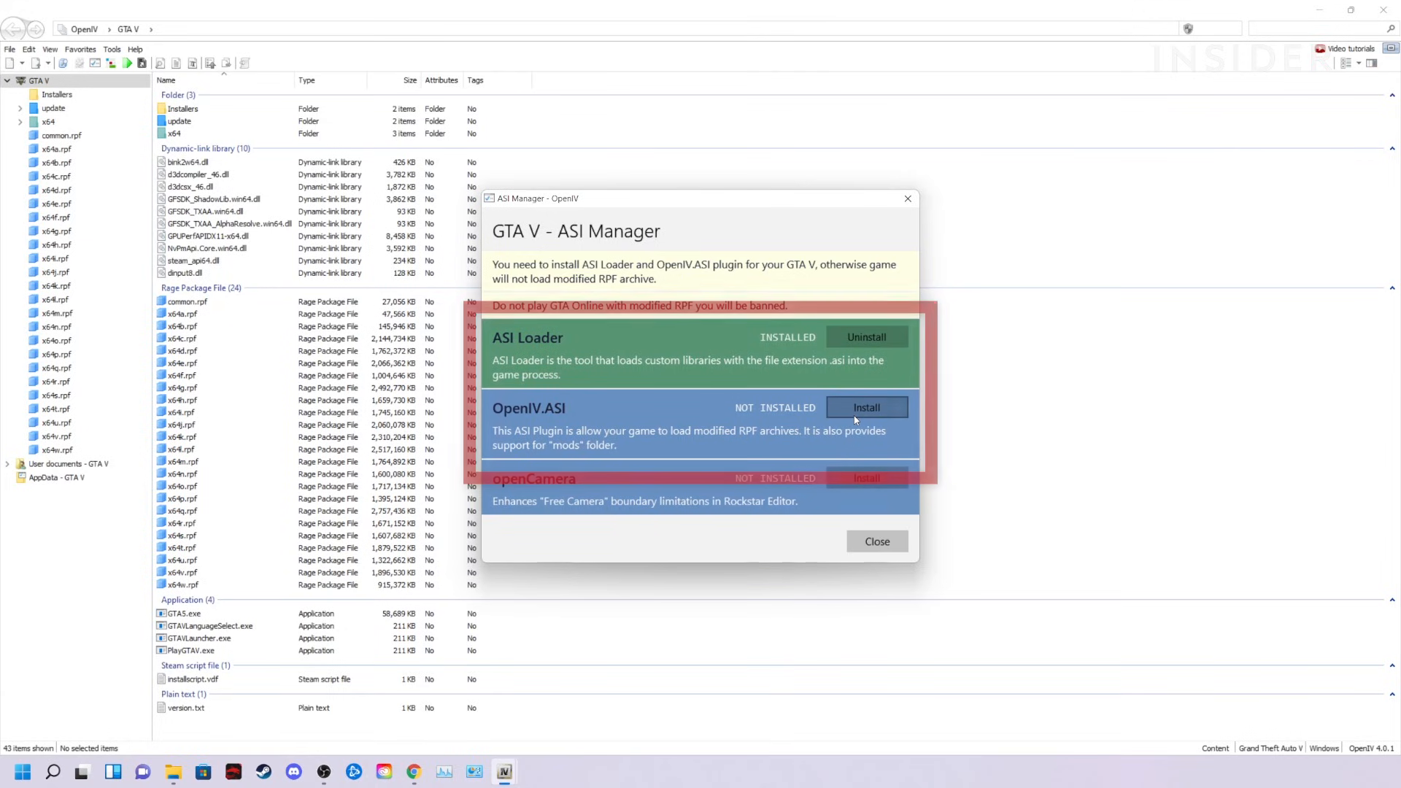
{"action": "left_click", "coordinate": [866, 407]}
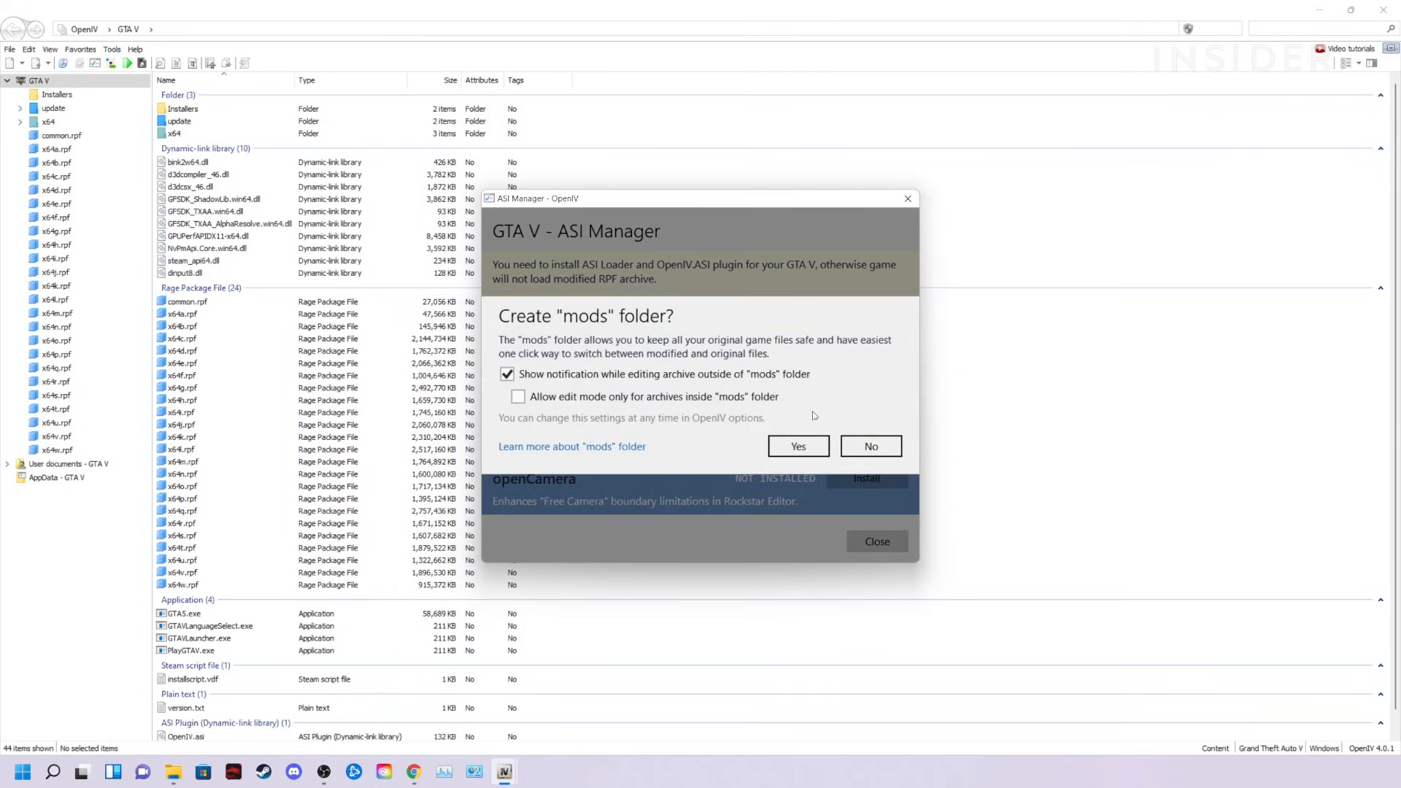
{"action": "mouse_move", "coordinate": [572, 391]}
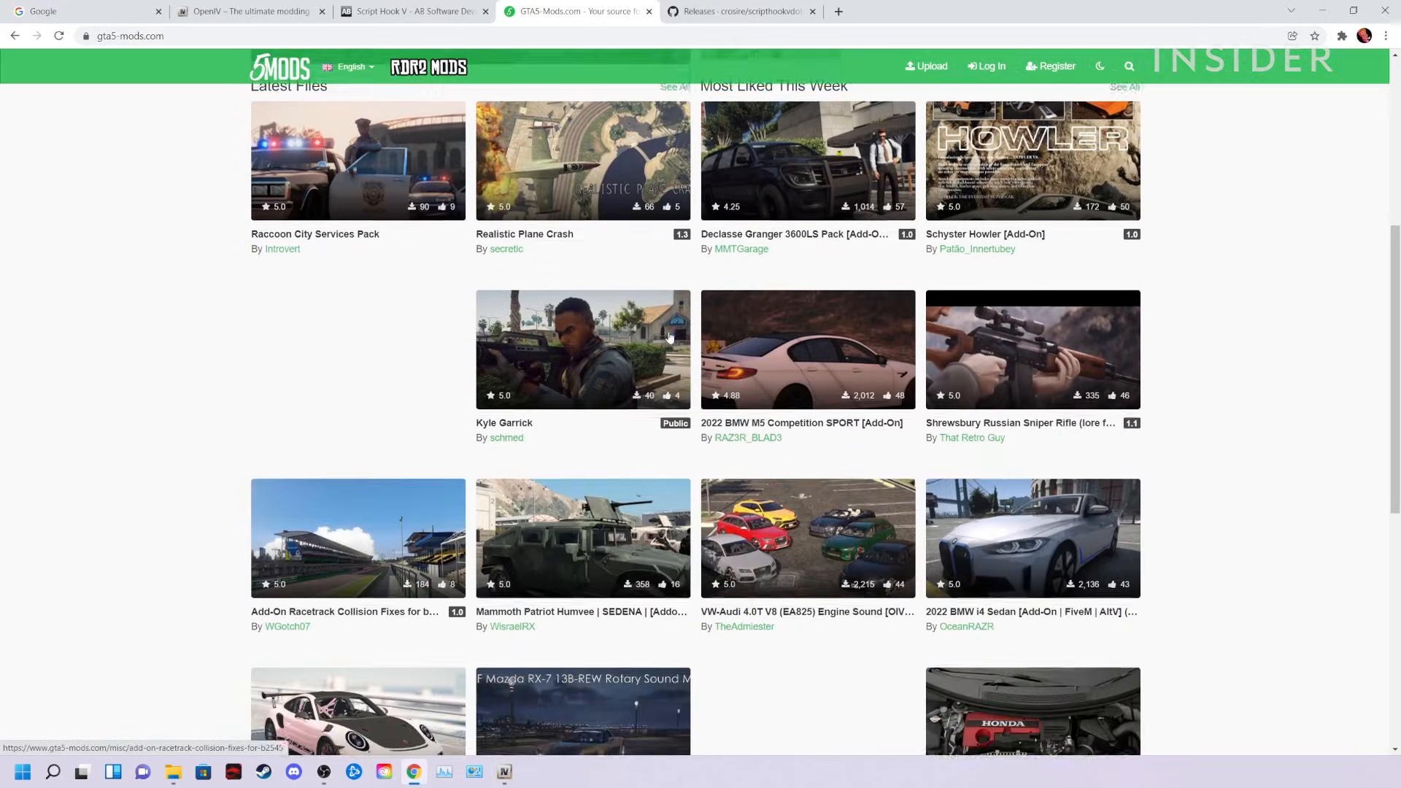
{"action": "scroll", "scroll_direction": "down", "scroll_amount": 3}
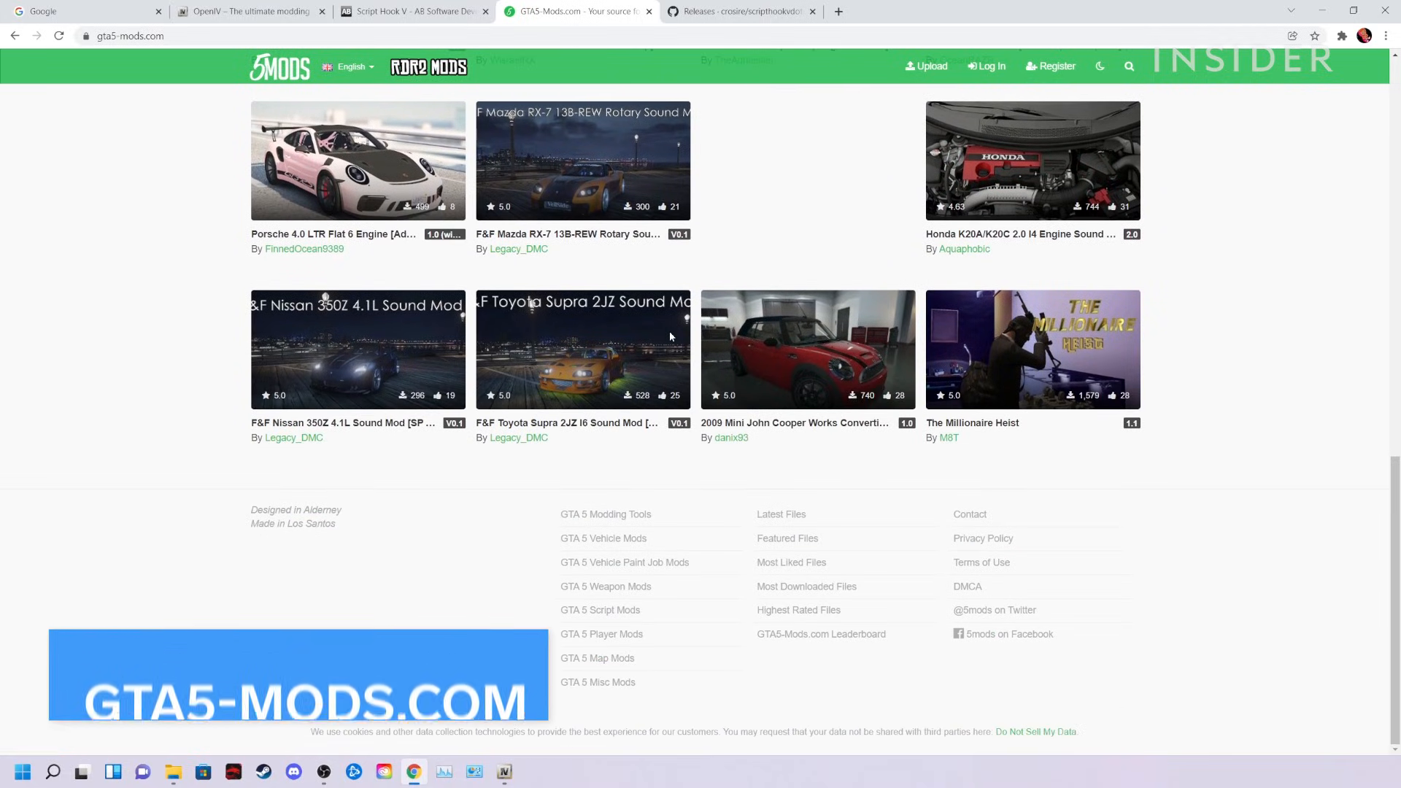
{"action": "scroll", "scroll_direction": "up", "scroll_amount": 3}
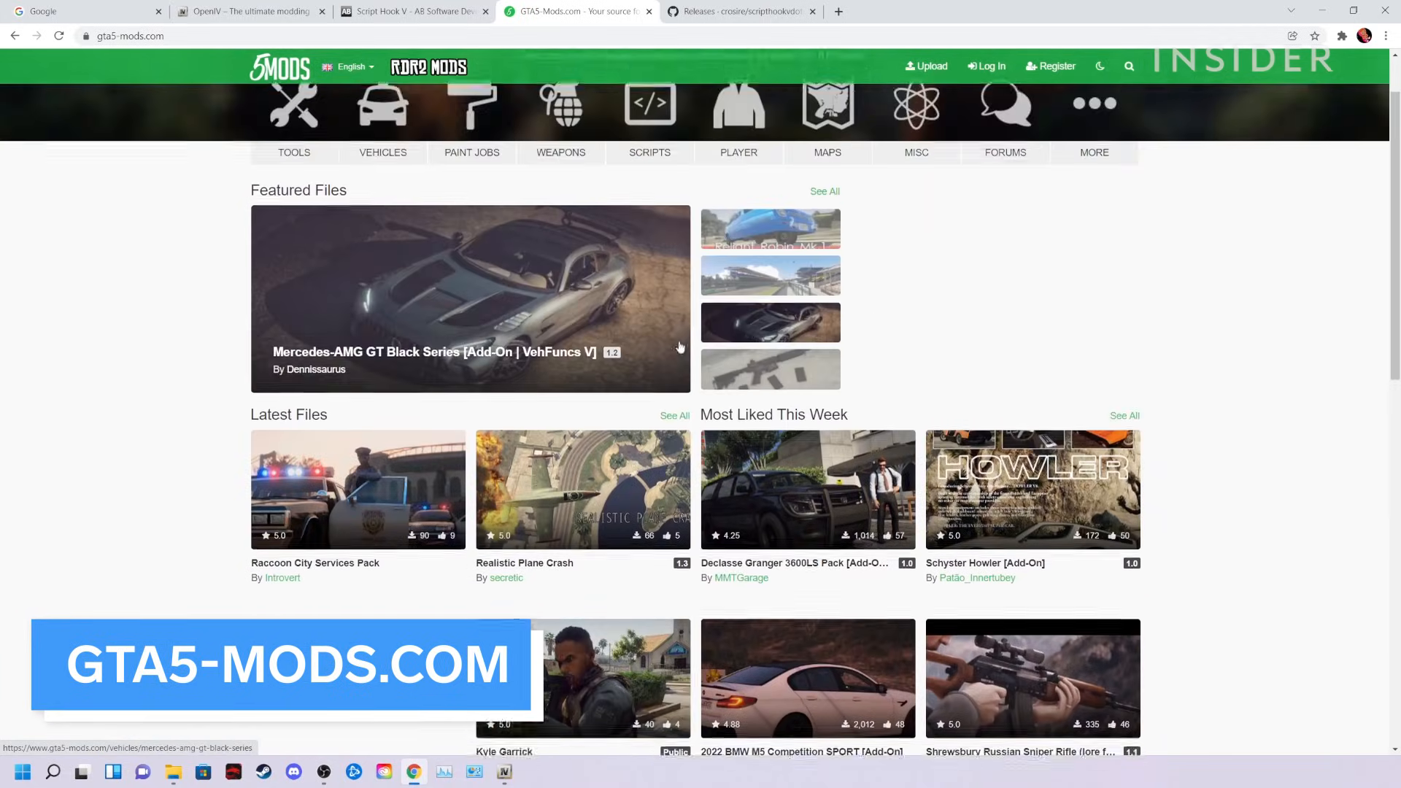
{"action": "left_click", "coordinate": [1128, 66]}
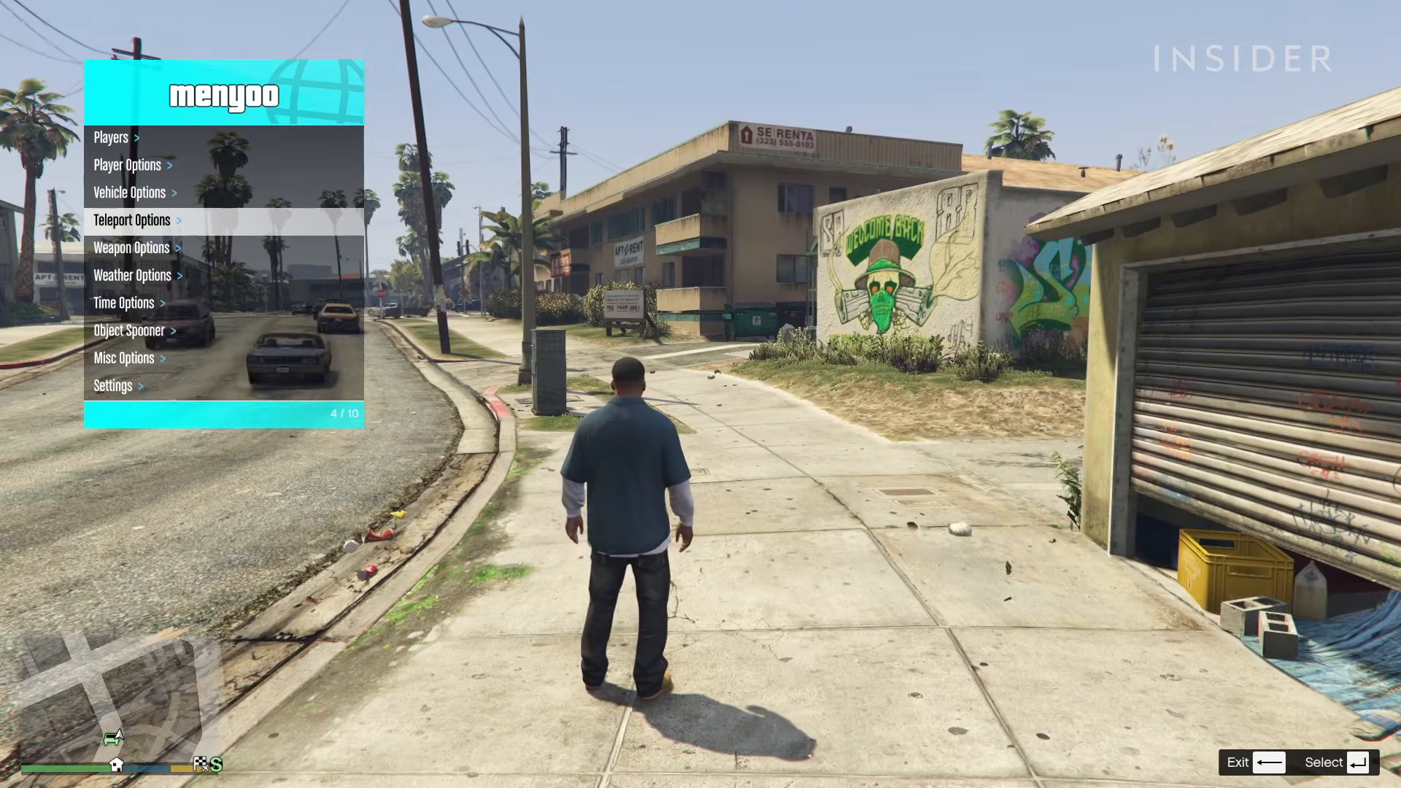
Step: Bring up Menyoo's Player Options menu in-game and look through its entries
{"action": "scroll", "scroll_direction": "down", "scroll_amount": 3}
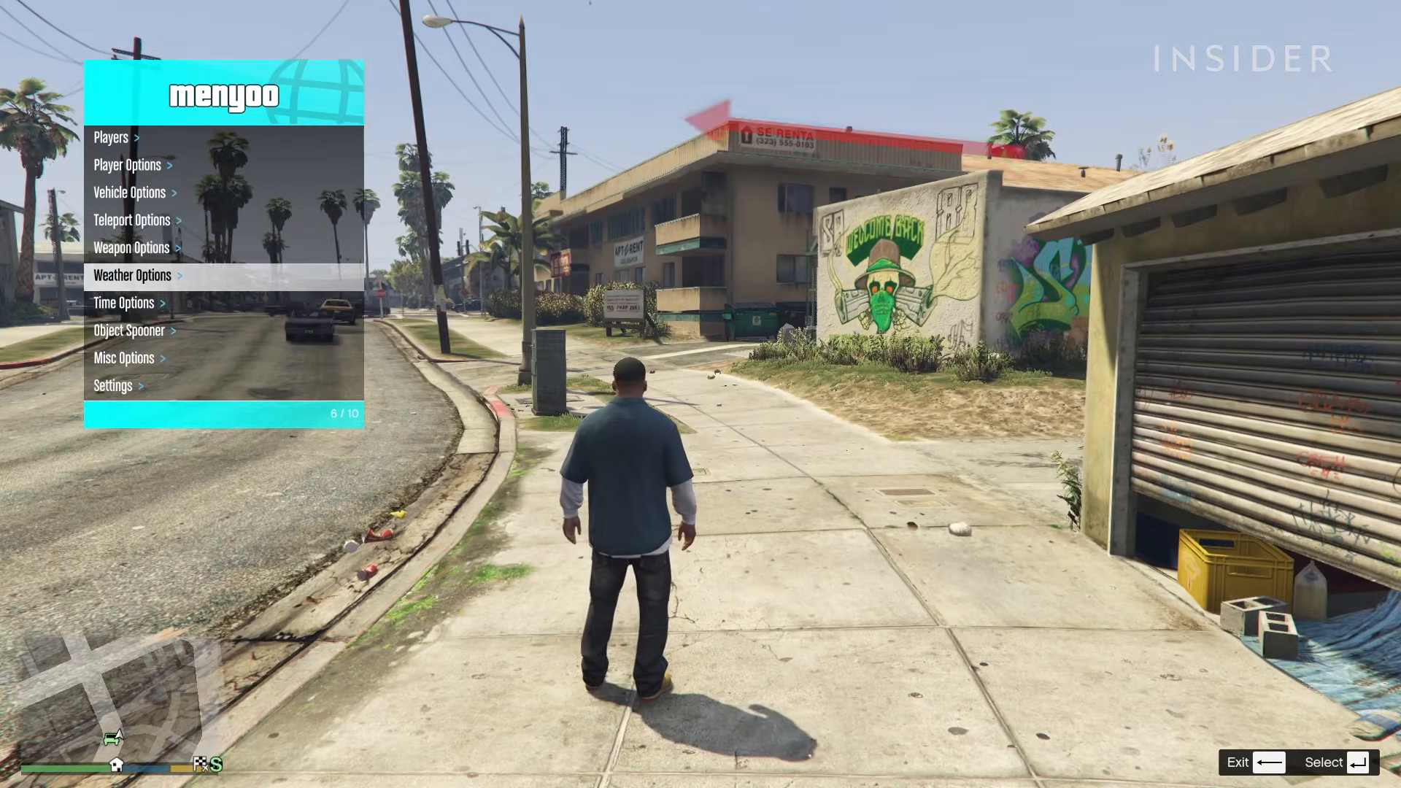
{"action": "left_click", "coordinate": [127, 165]}
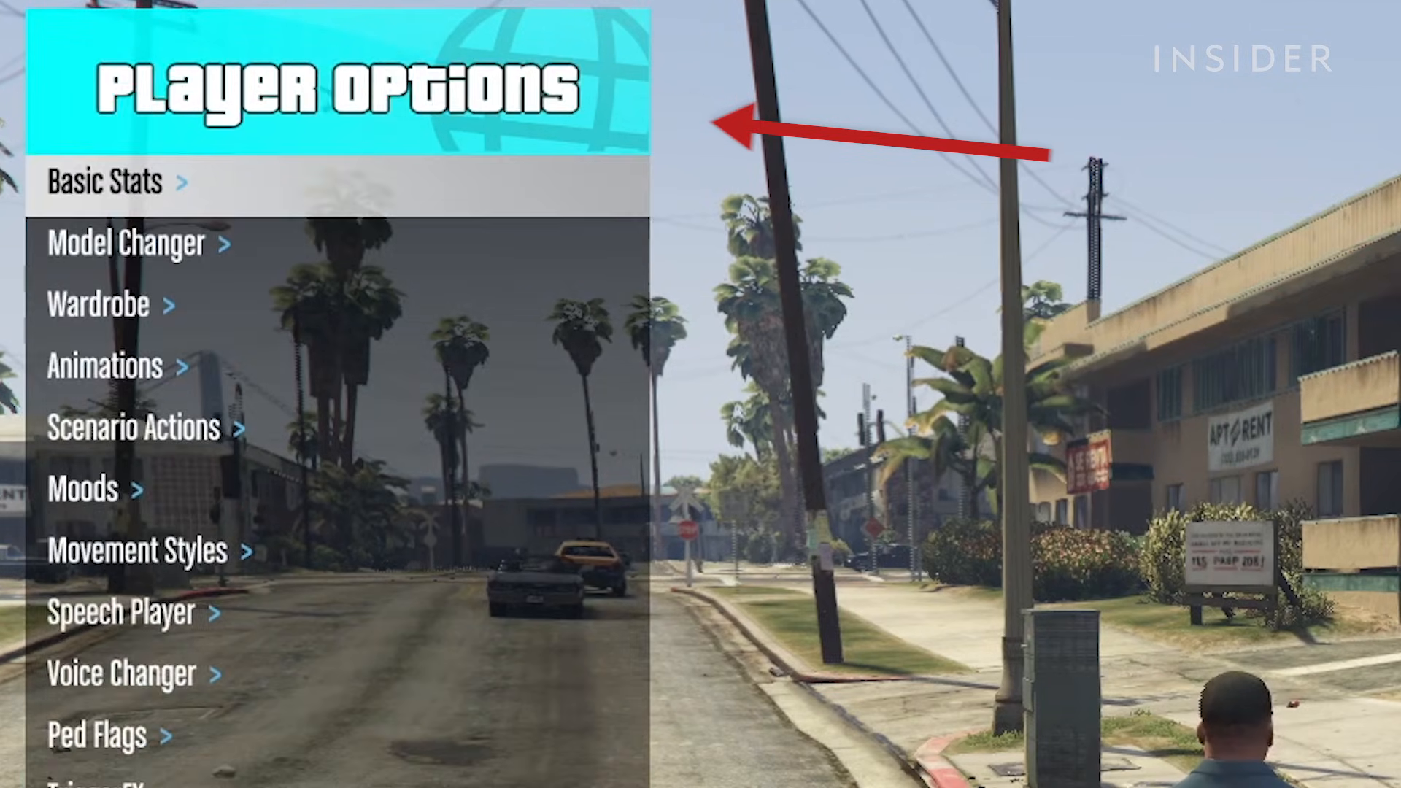
{"action": "scroll", "scroll_direction": "down", "scroll_amount": 3}
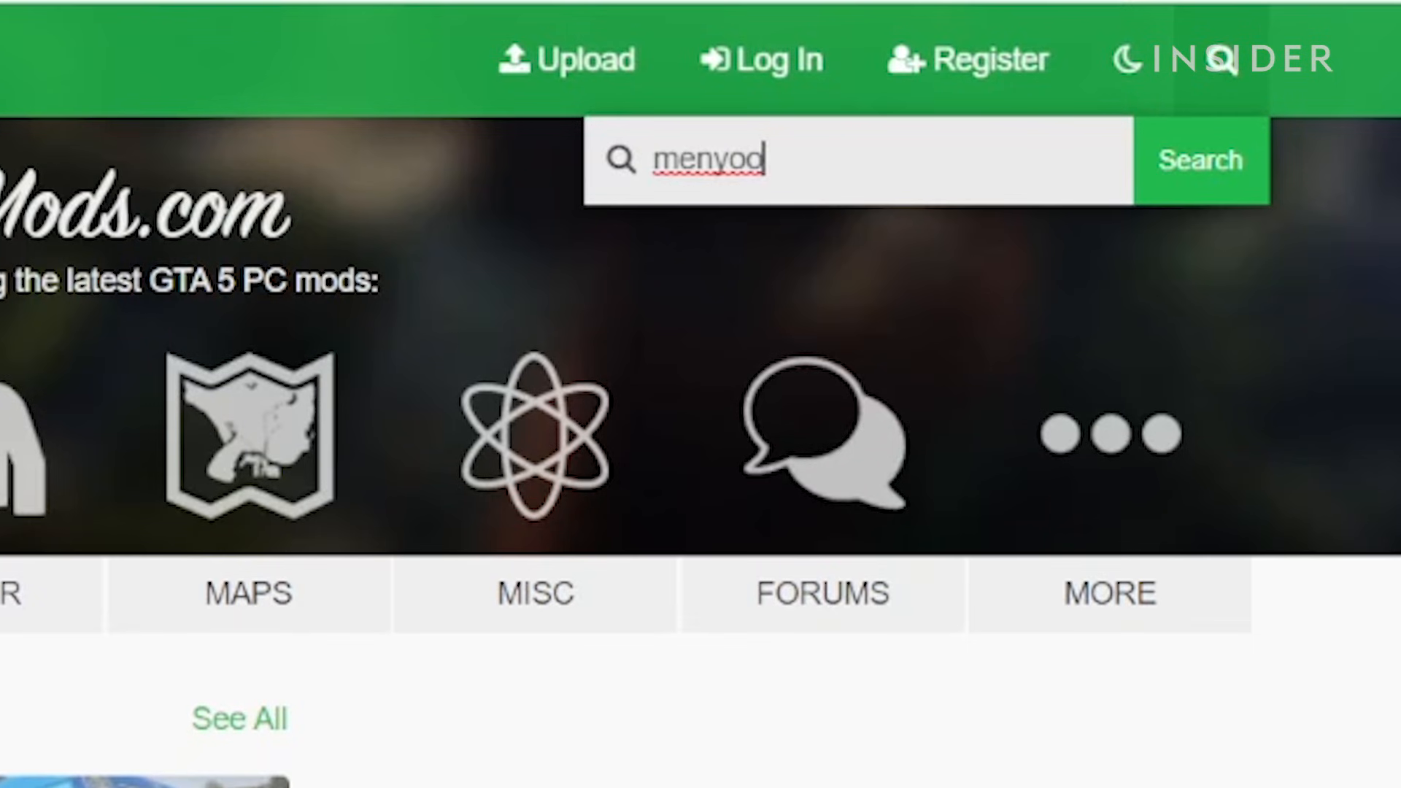
Step: Search 'menyoo', open the Menyoo PC trainer page and get its latest GitHub release
{"action": "left_click", "coordinate": [1199, 161]}
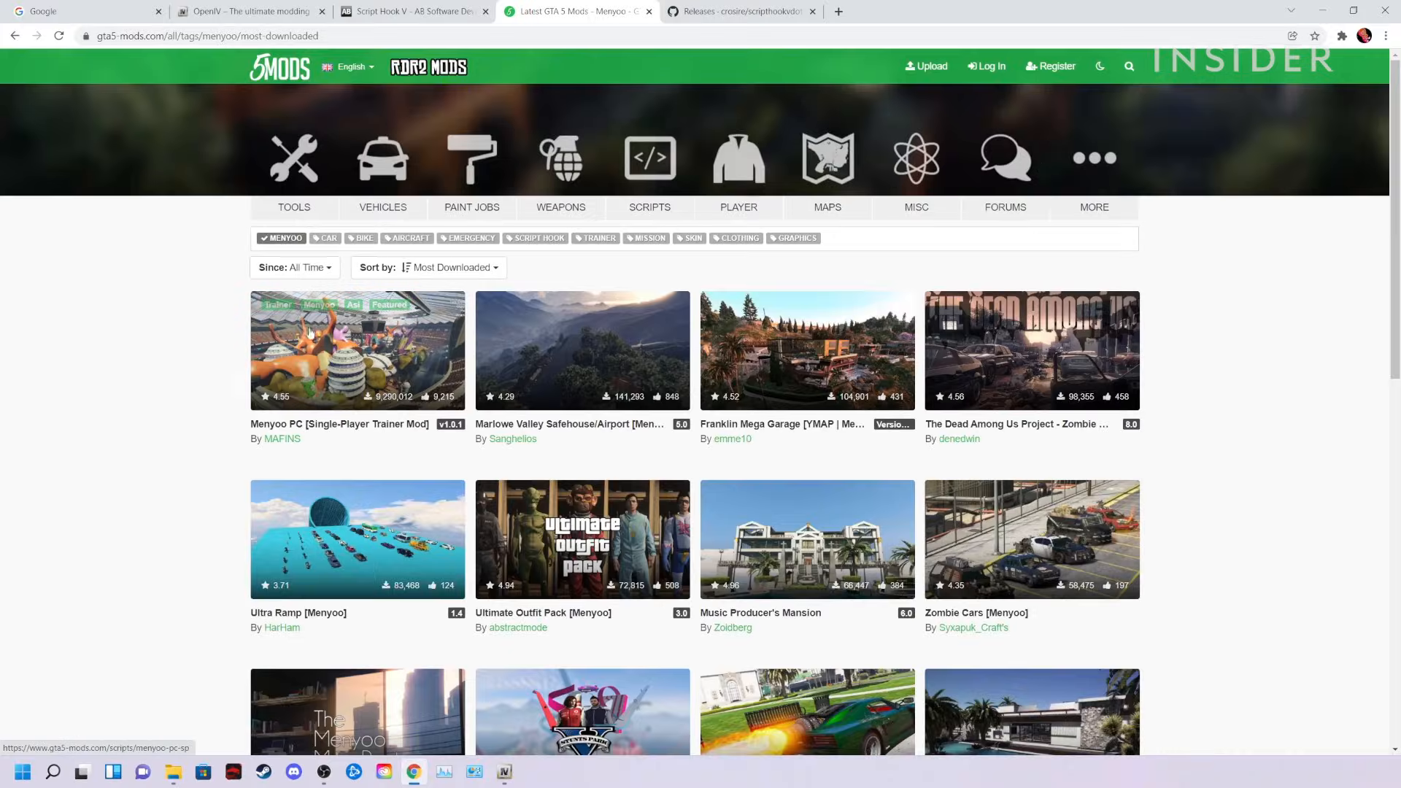
{"action": "left_click", "coordinate": [356, 349]}
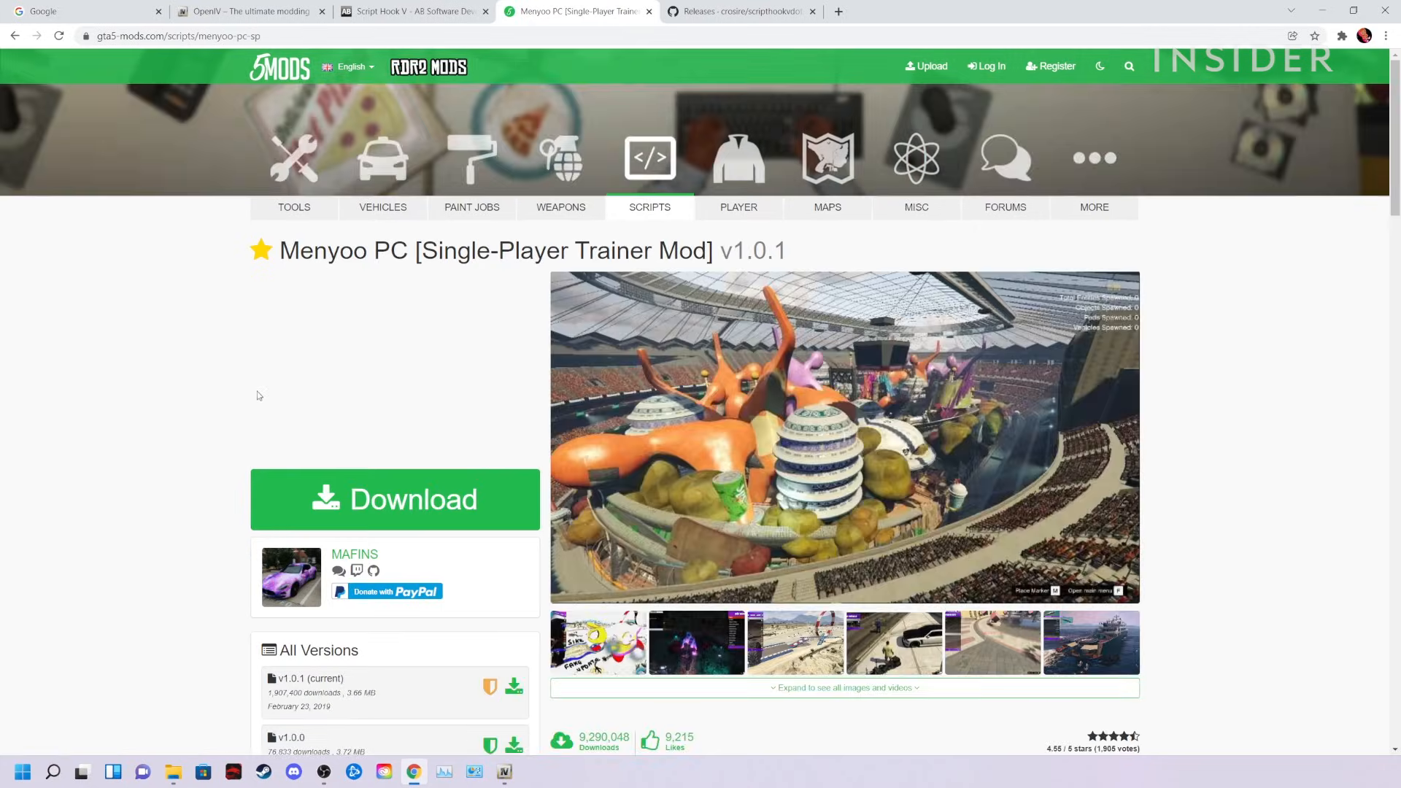
{"action": "left_click", "coordinate": [353, 555]}
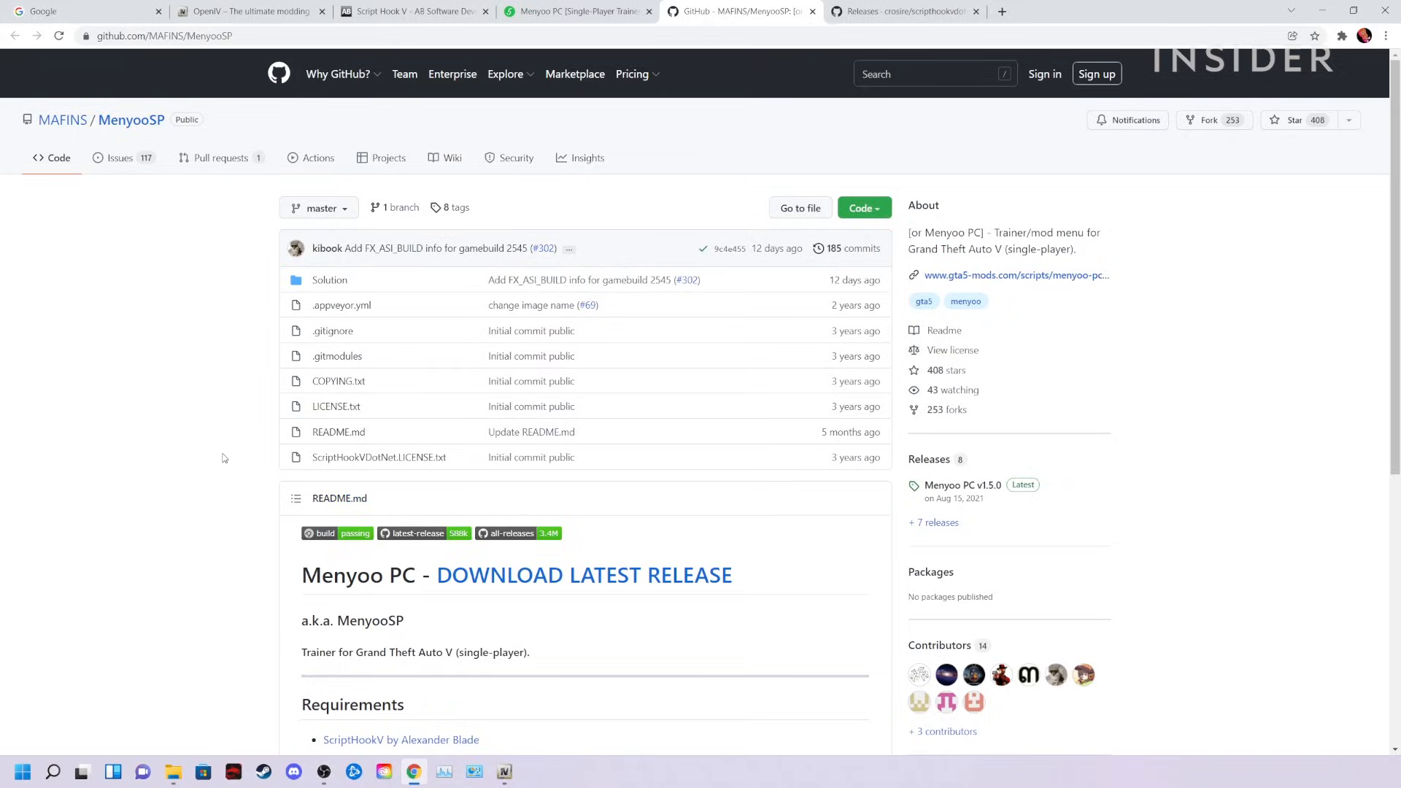
{"action": "left_click", "coordinate": [172, 772]}
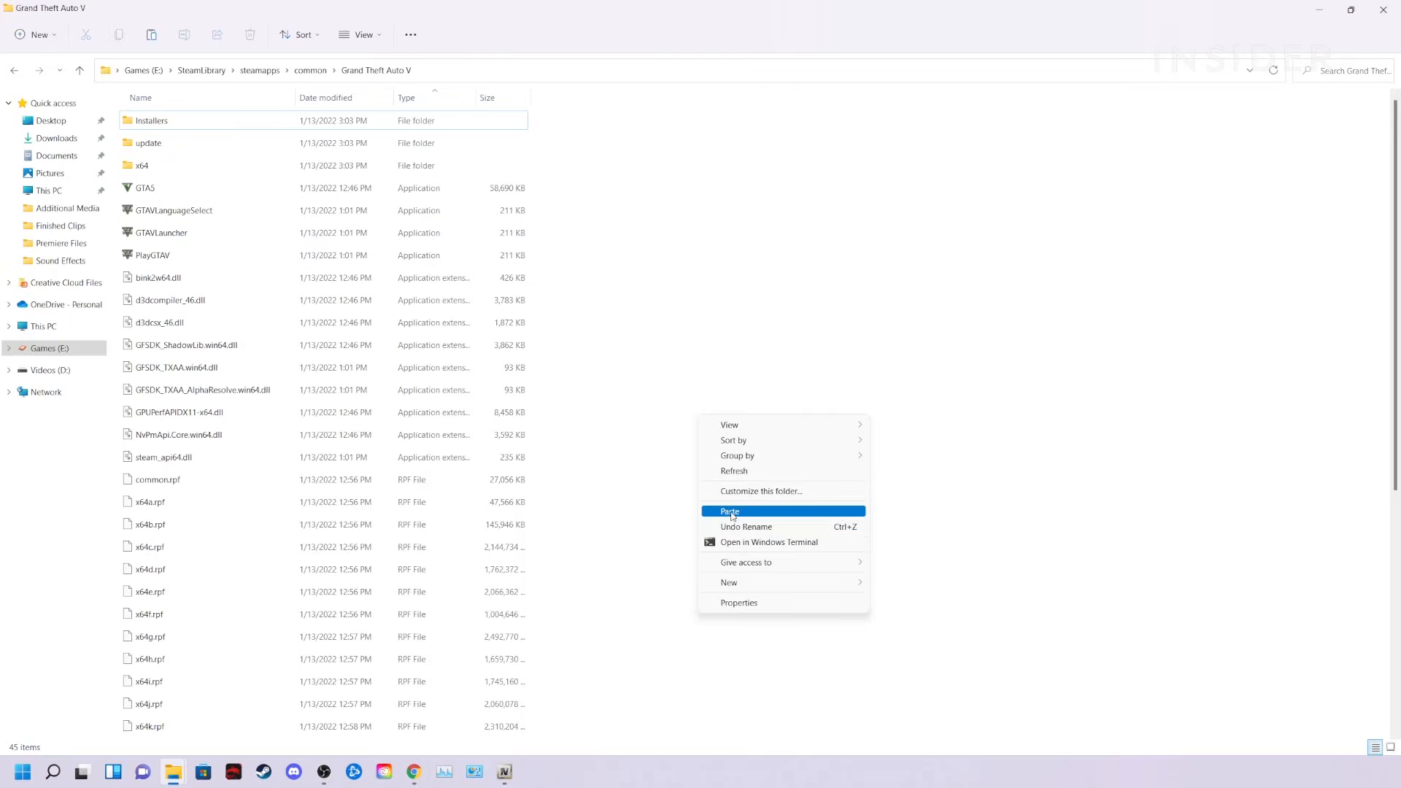
Step: Paste the copied Menyoo files into the Grand Theft Auto V game folder
{"action": "left_click", "coordinate": [730, 510]}
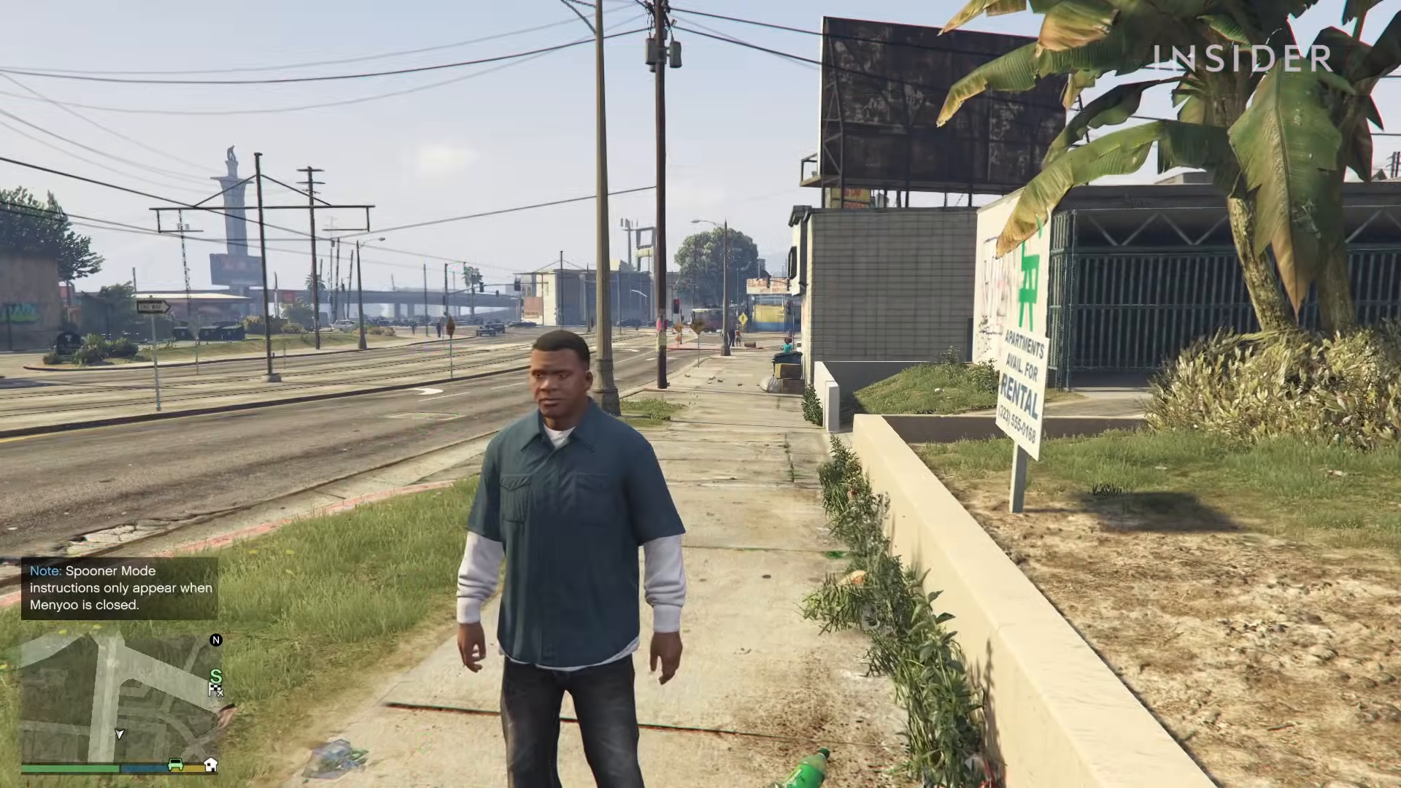
Step: Open the Menyoo trainer in-game and browse the player Animations list
{"action": "key", "text": "w"}
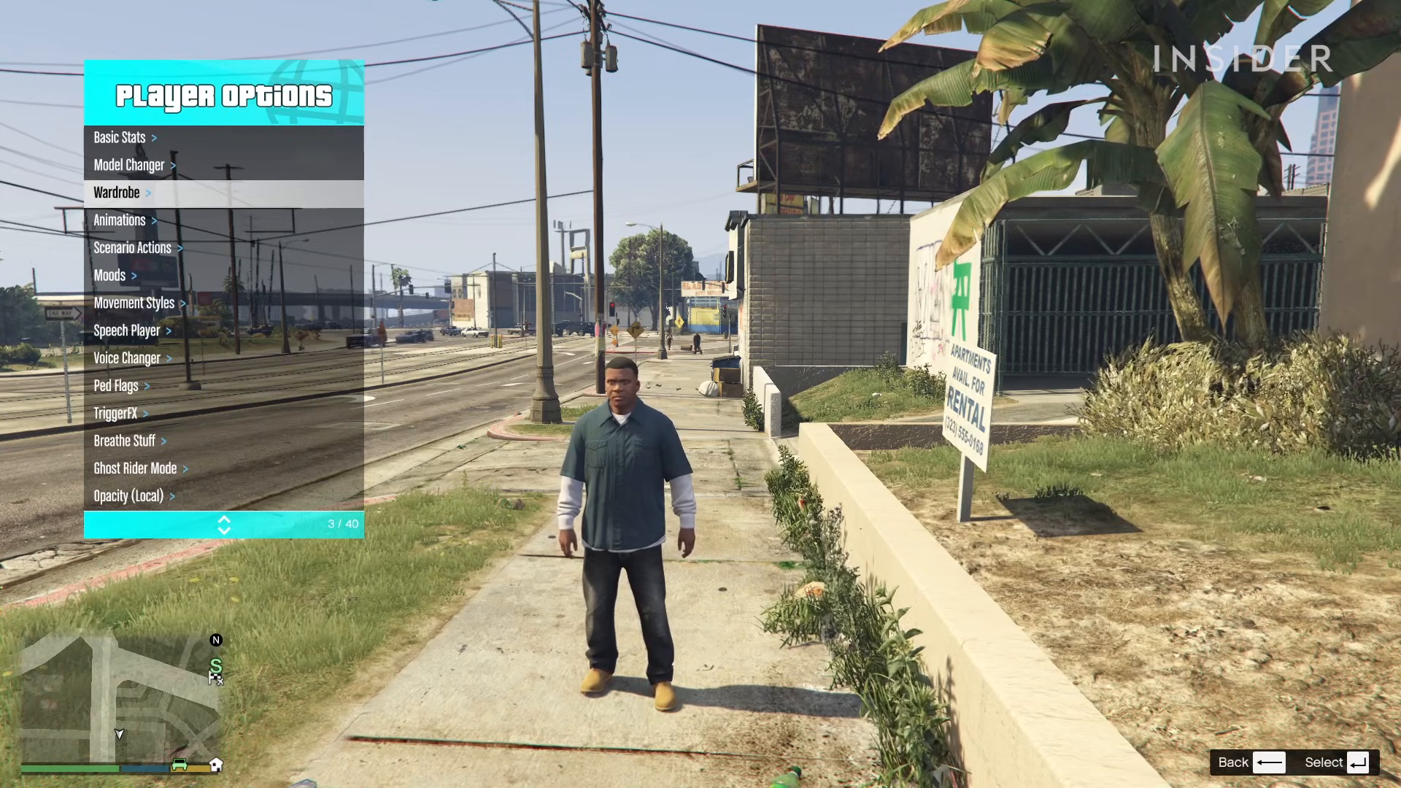
{"action": "left_click", "coordinate": [118, 219]}
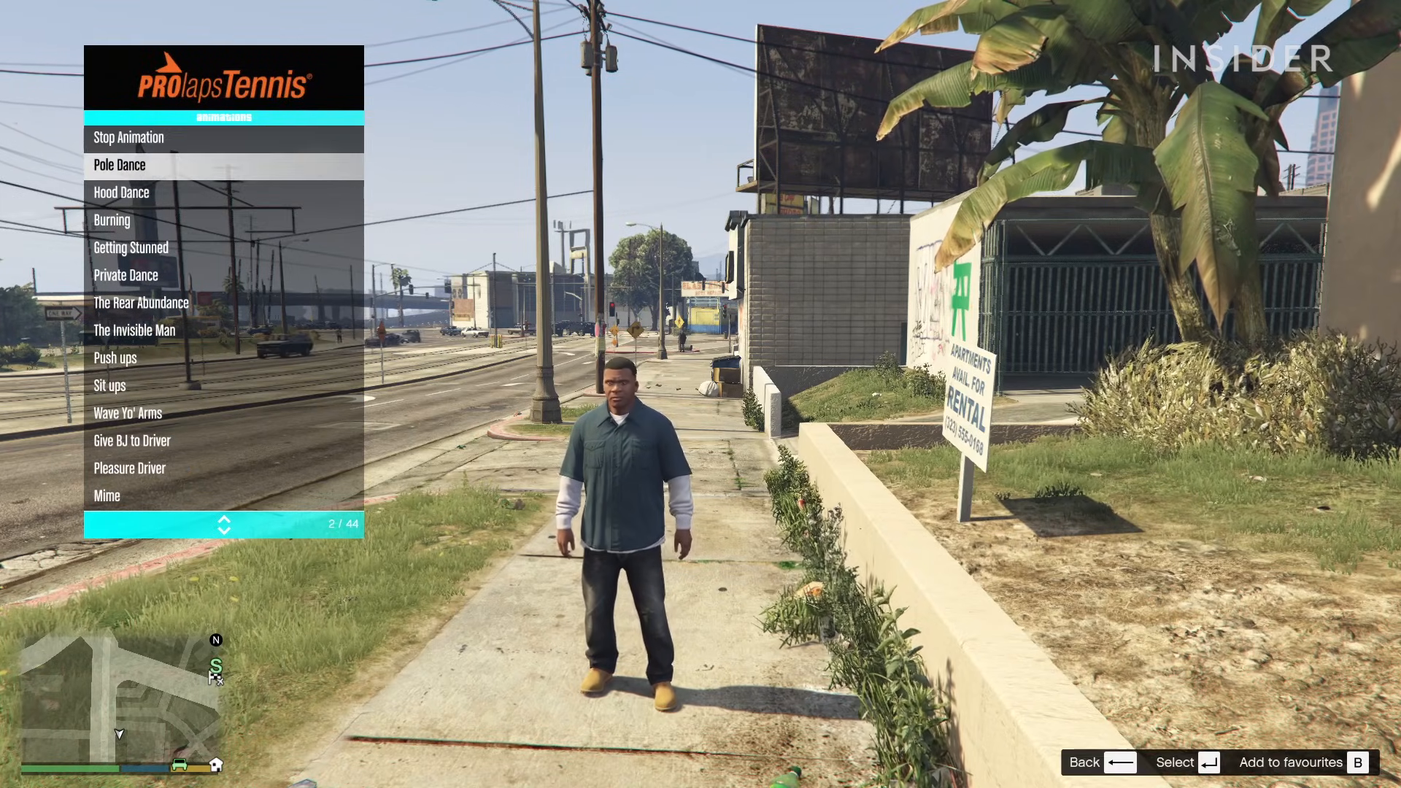
{"action": "scroll", "scroll_direction": "down", "scroll_amount": 3}
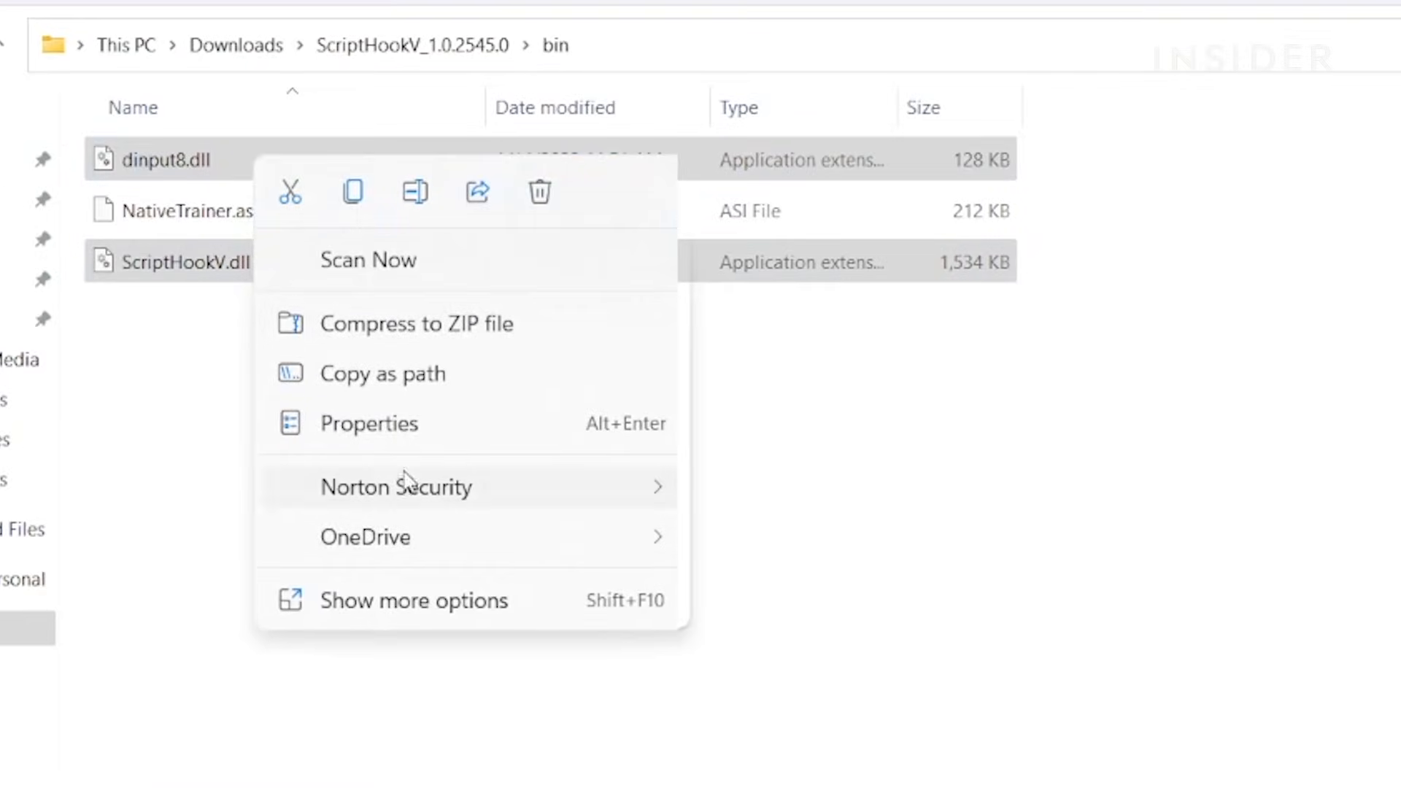
{"action": "mouse_move", "coordinate": [351, 191]}
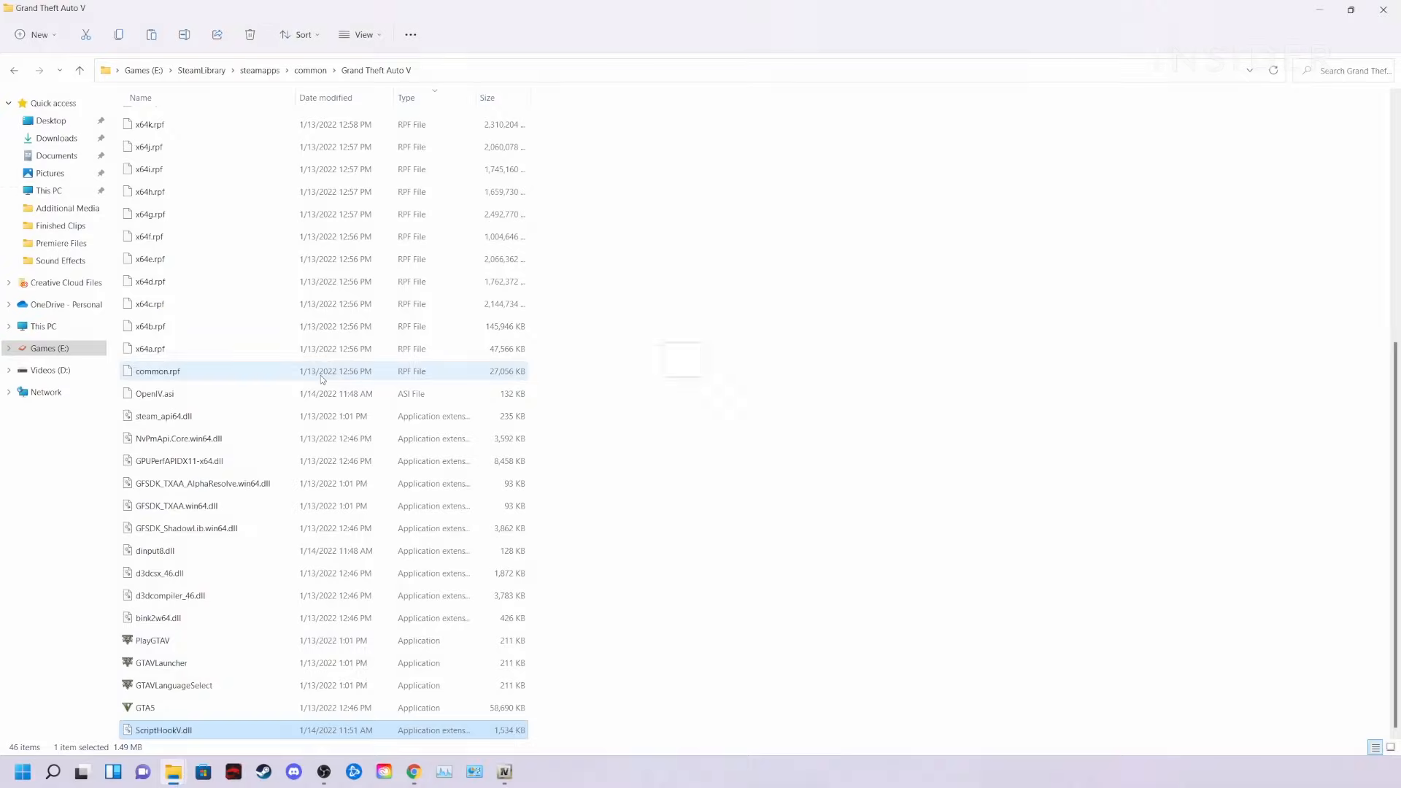
Step: Search GTA5-Mods.com for 'community script hook v'
{"action": "left_click", "coordinate": [413, 770]}
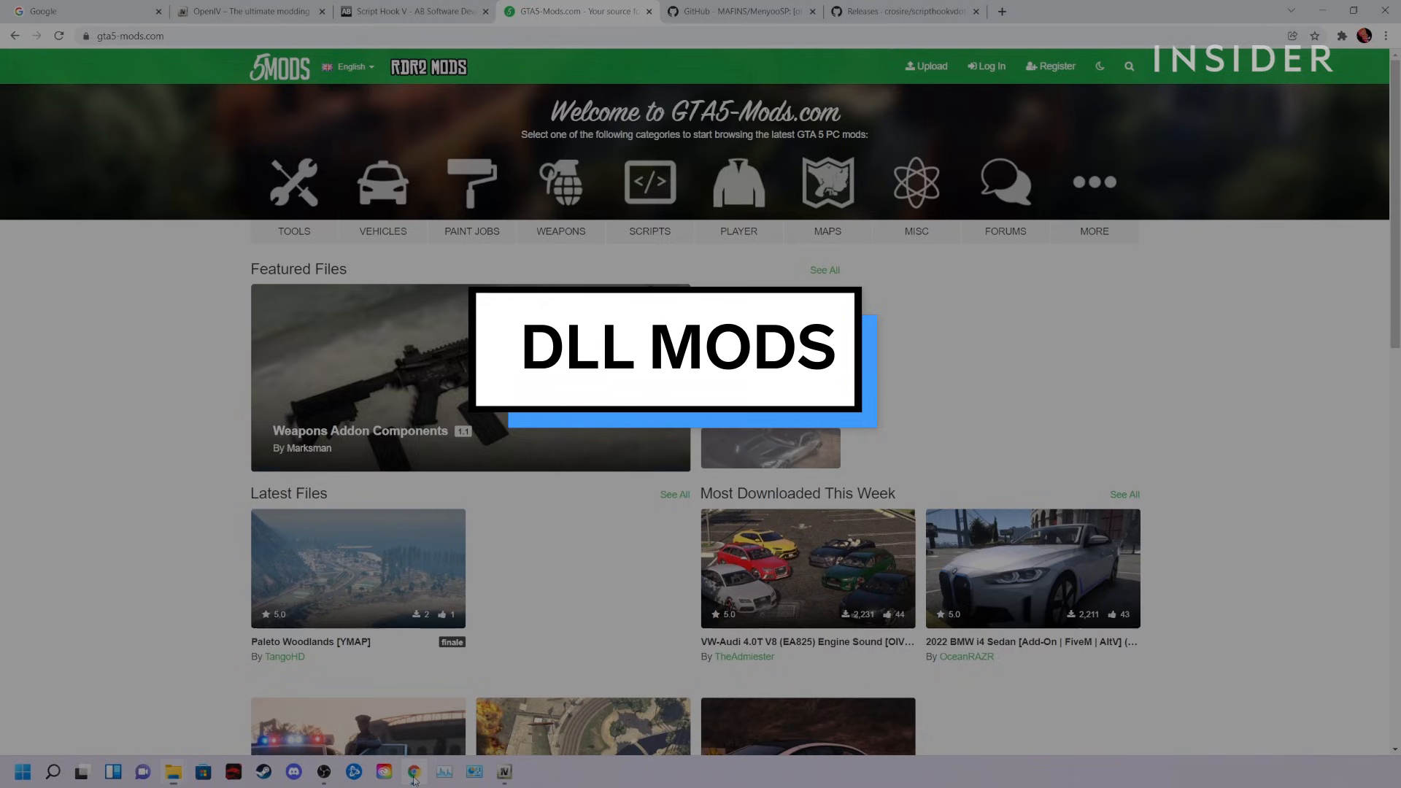
{"action": "left_click", "coordinate": [1128, 65]}
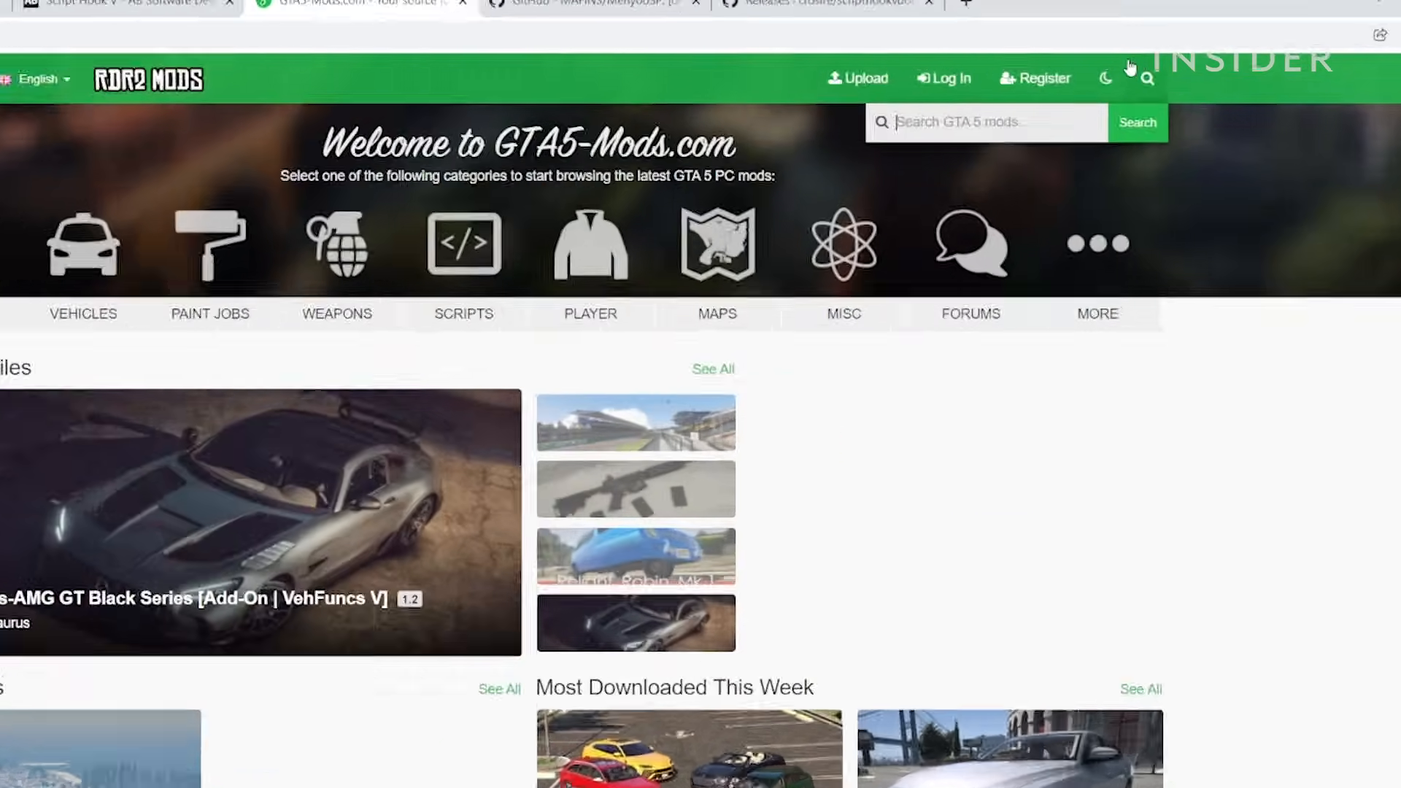
{"action": "type", "text": "community script hook v"}
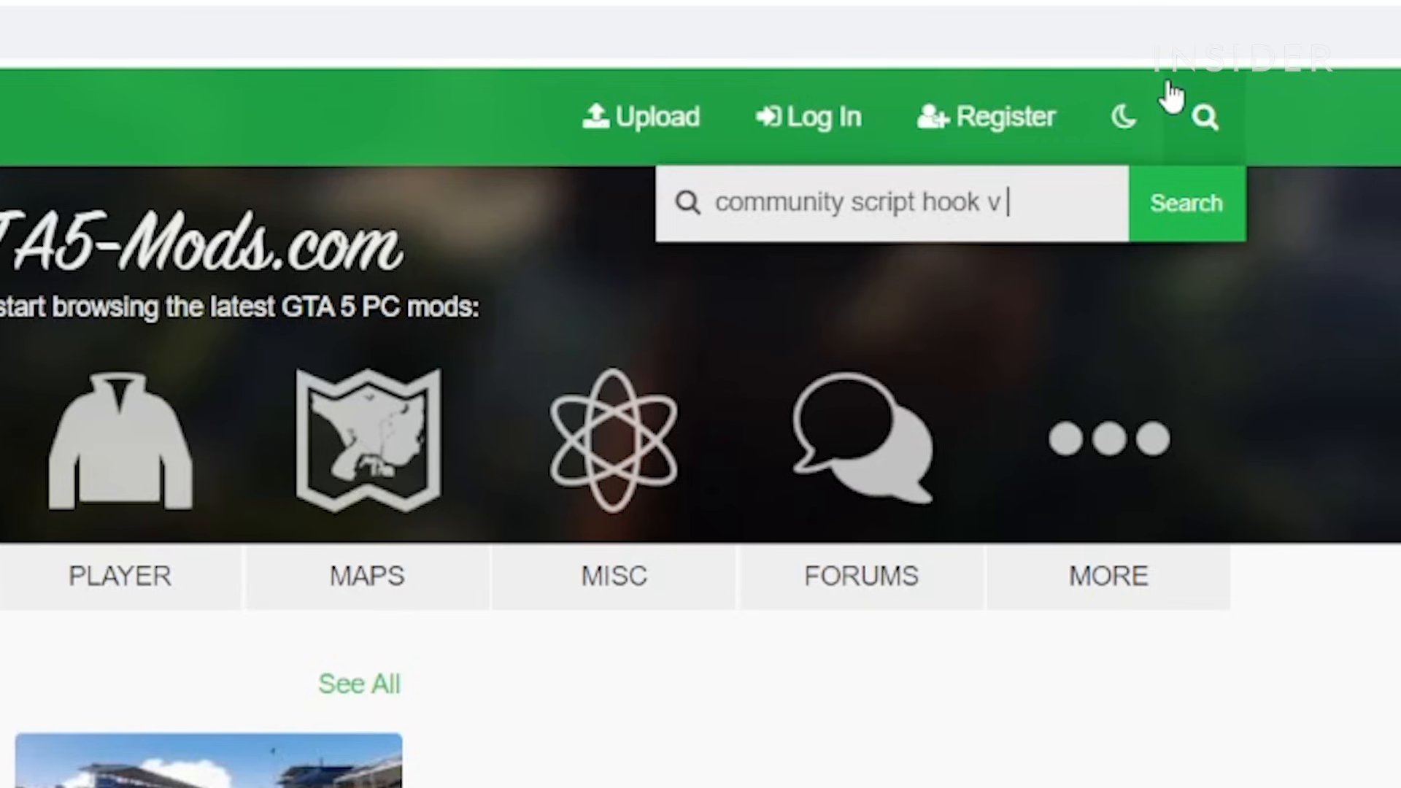
{"action": "left_click", "coordinate": [1185, 203]}
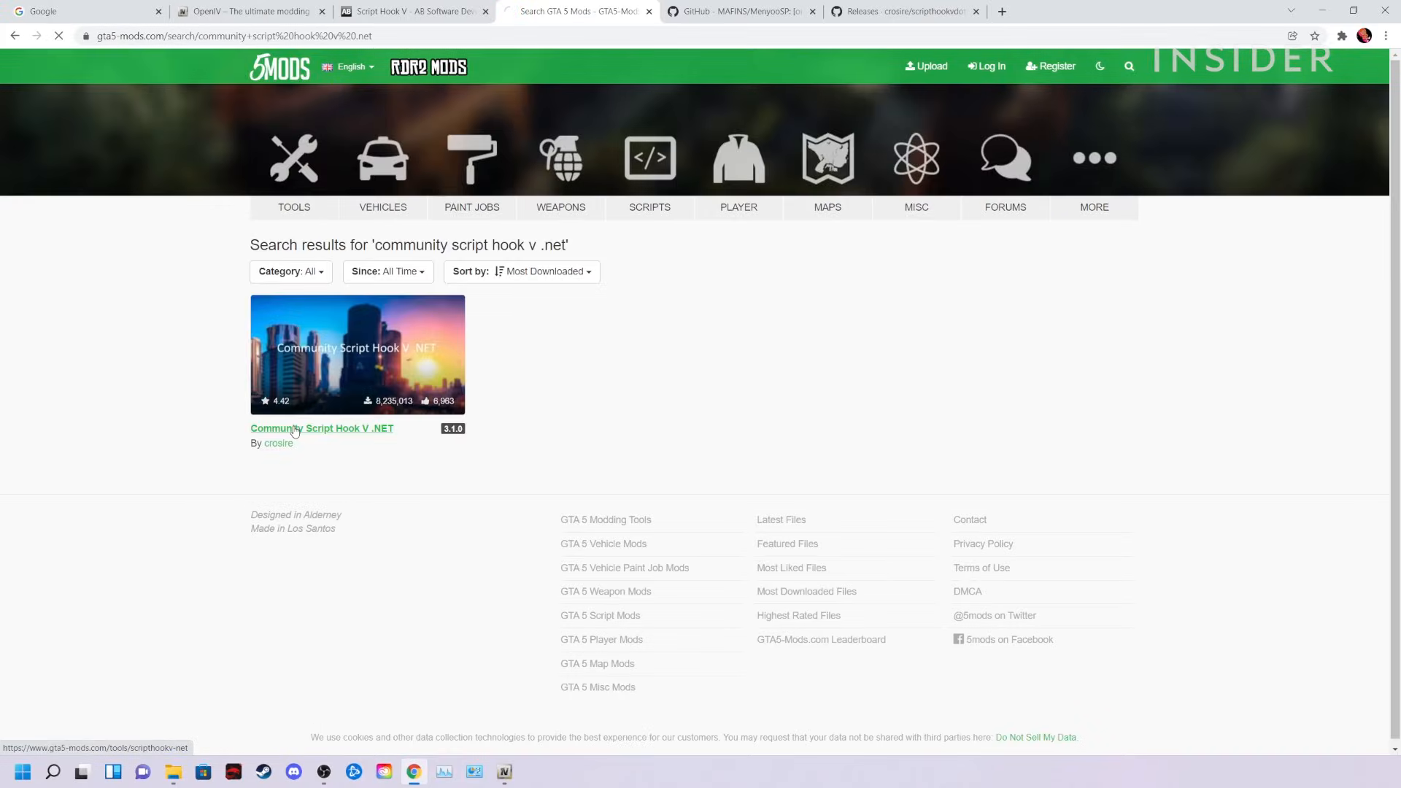
Step: Open the Community Script Hook V .NET page and download it
{"action": "left_click", "coordinate": [321, 428]}
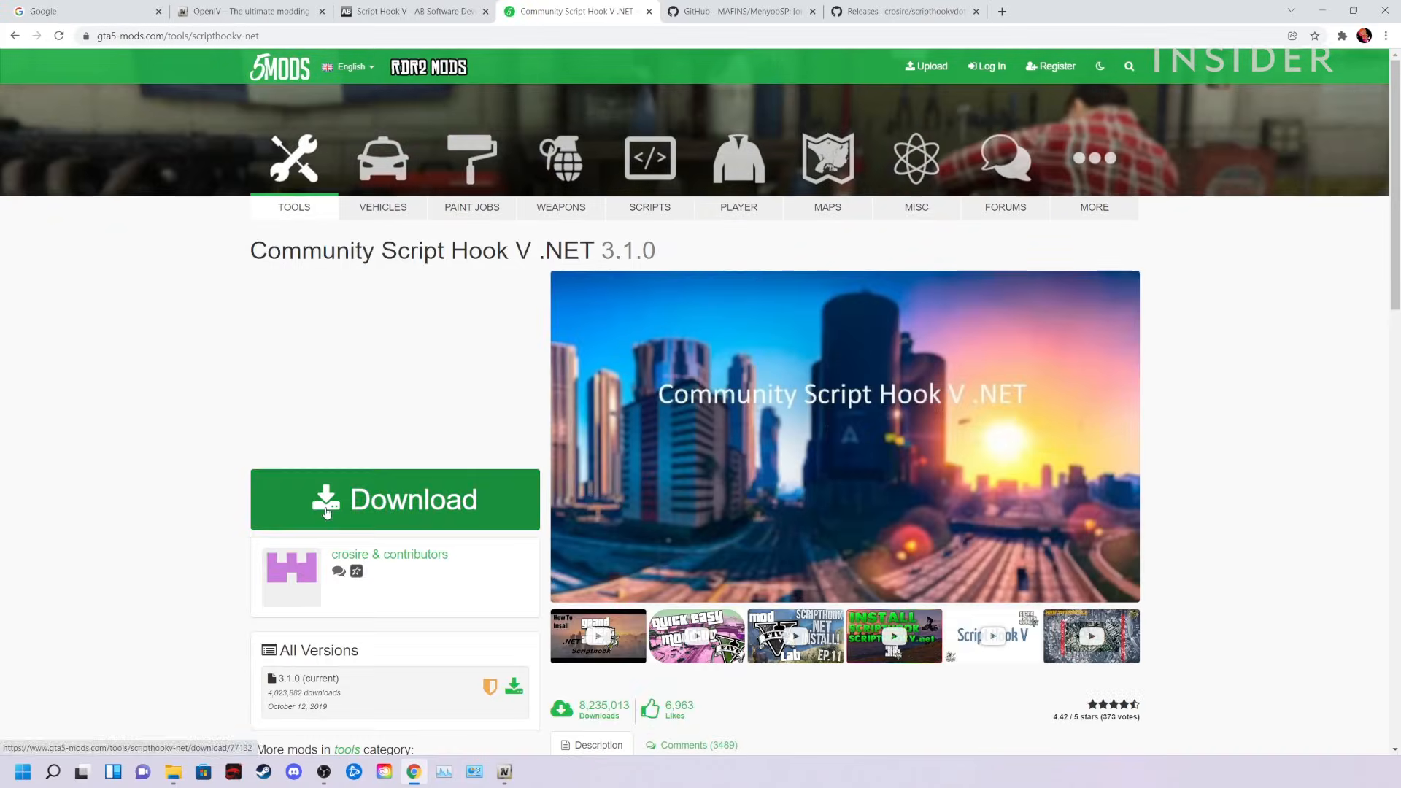
{"action": "left_click", "coordinate": [900, 11]}
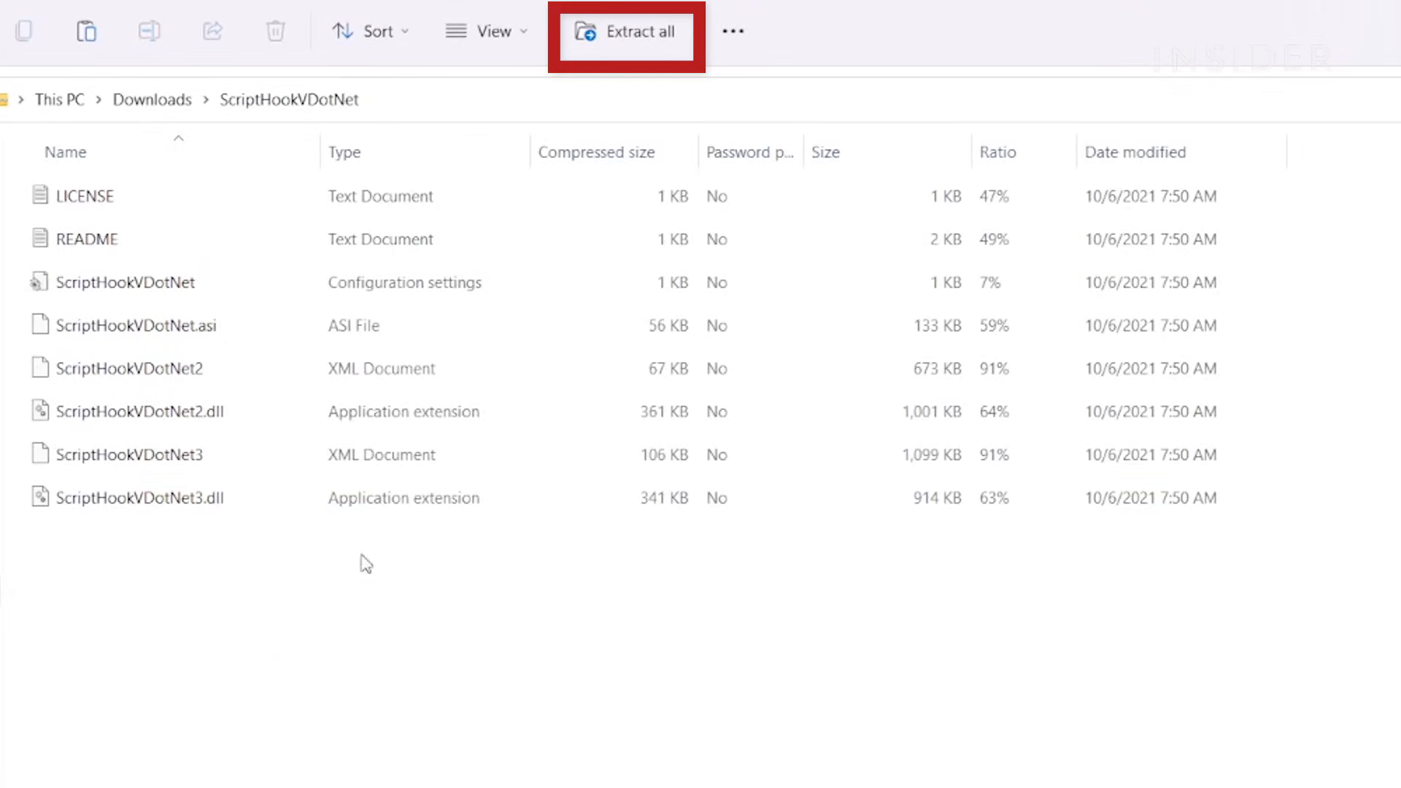
{"action": "mouse_move", "coordinate": [600, 38]}
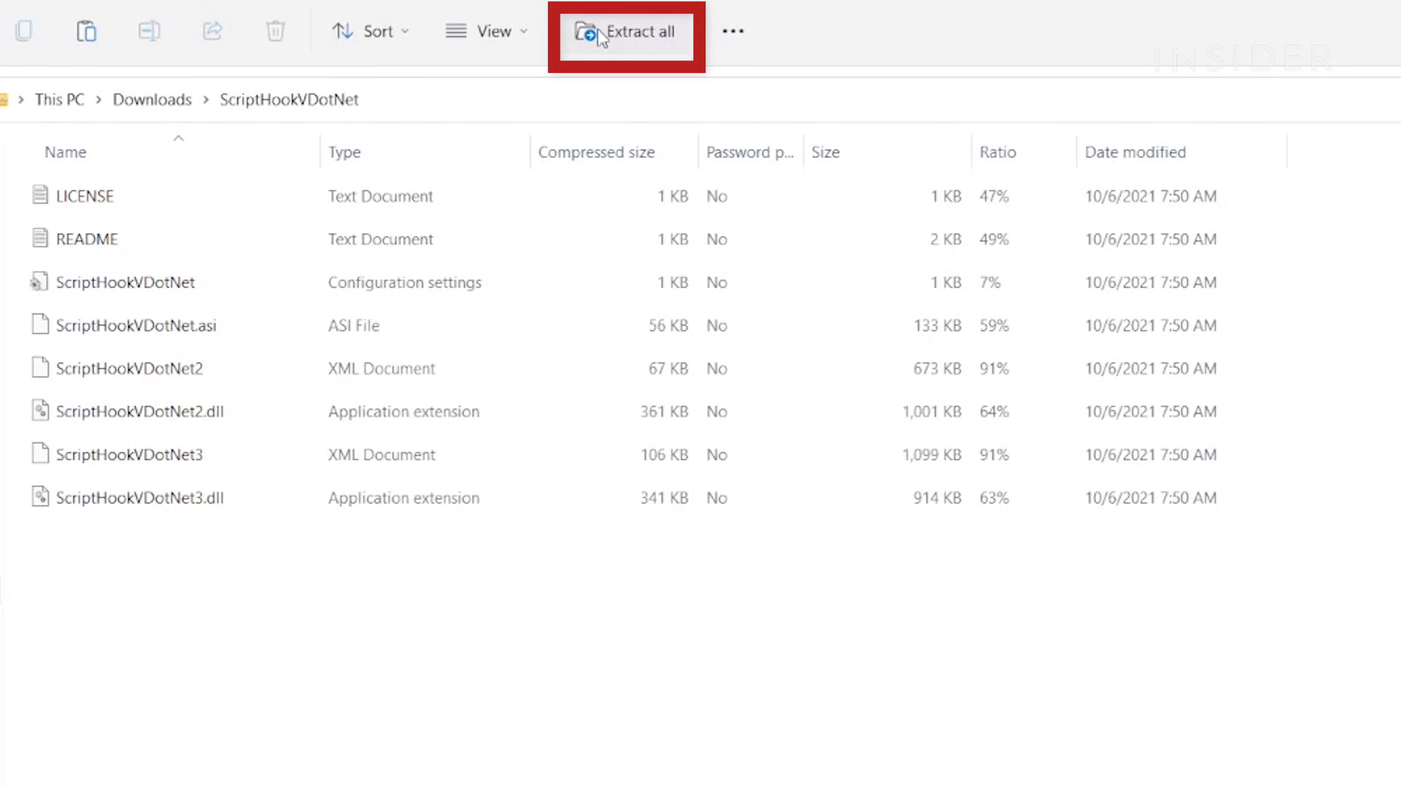
Step: Create a new folder inside the Grand Theft Auto V game folder
{"action": "right_click", "coordinate": [178, 254]}
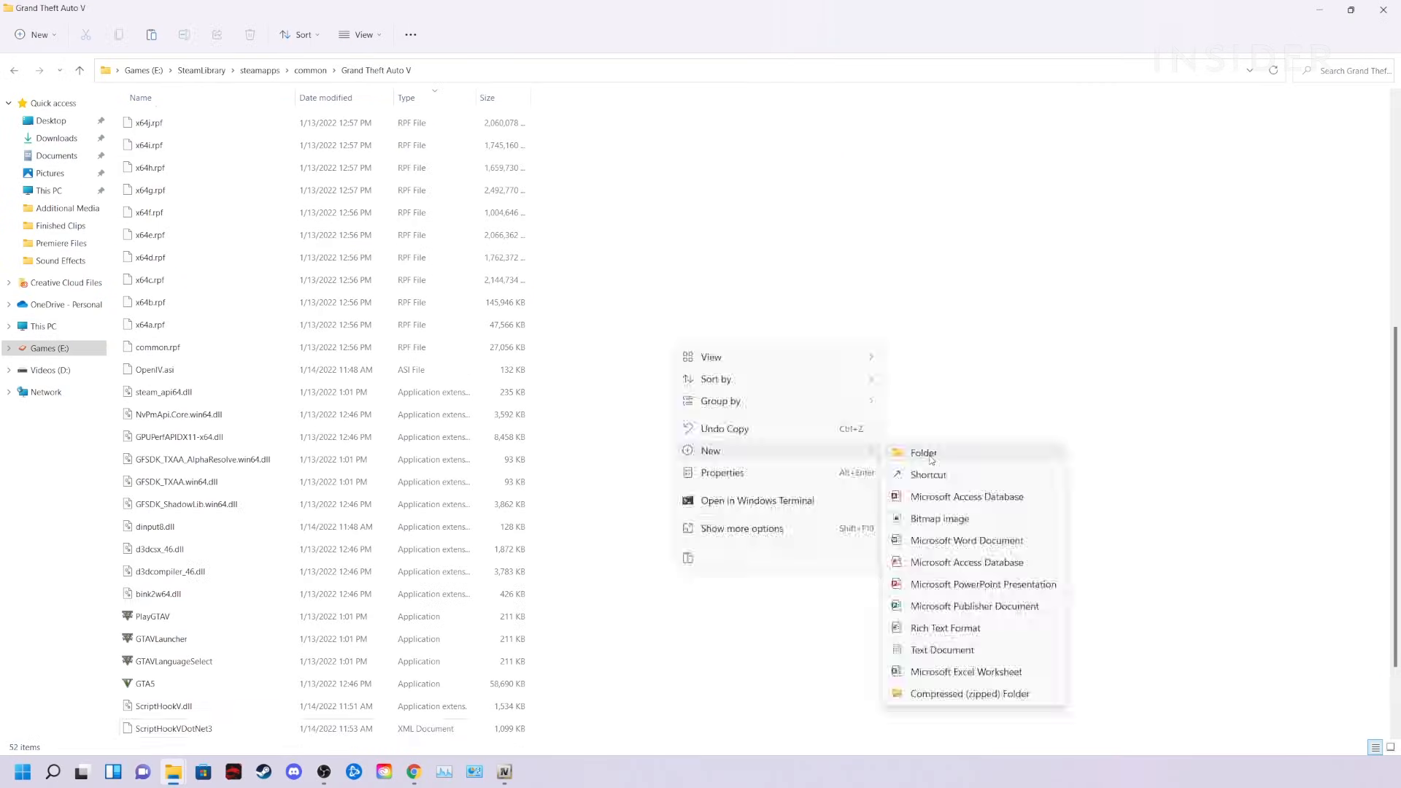
{"action": "left_click", "coordinate": [922, 452]}
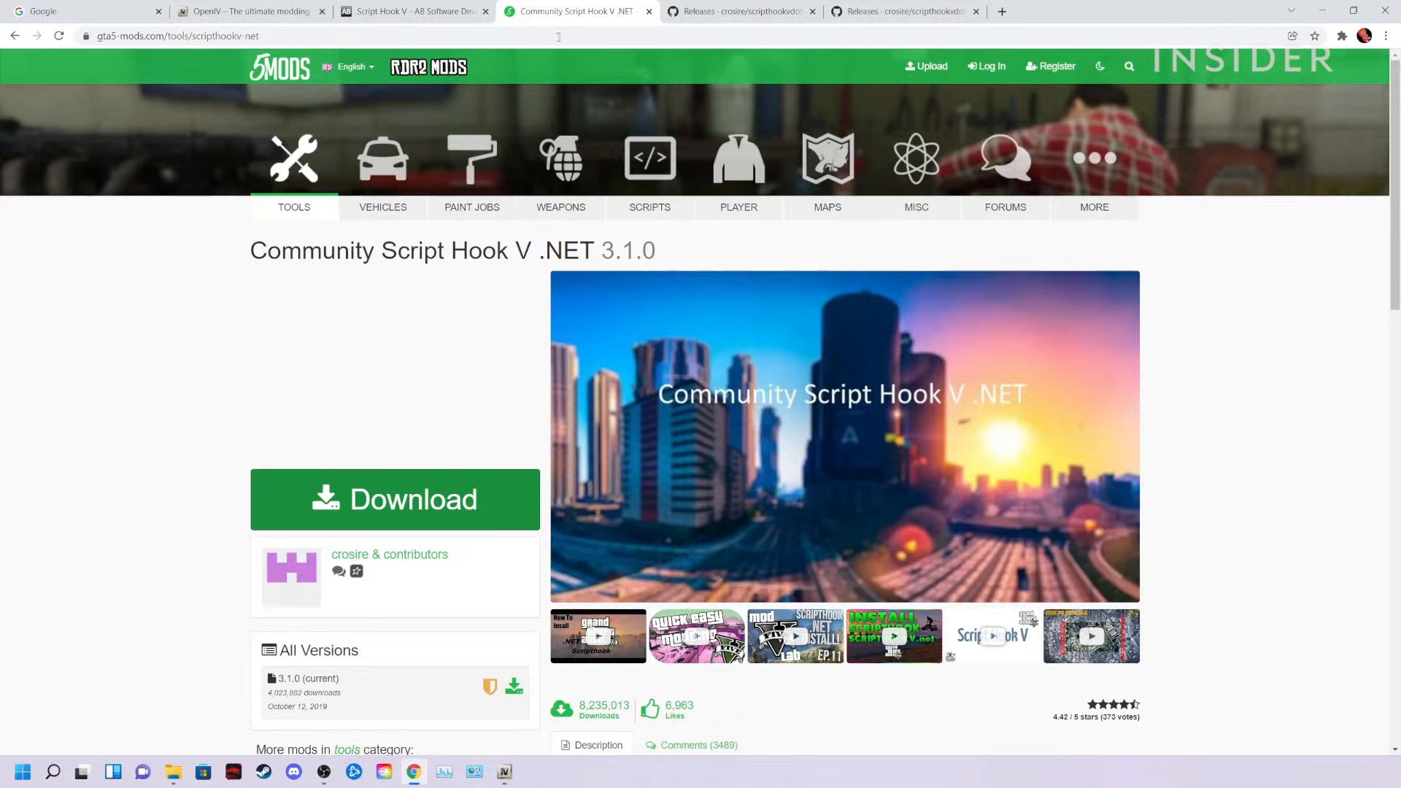
Step: Download Driving Mode Selection from GTA5-Mods.com and place its files in Grand Theft Auto V\scripts
{"action": "left_click", "coordinate": [648, 206]}
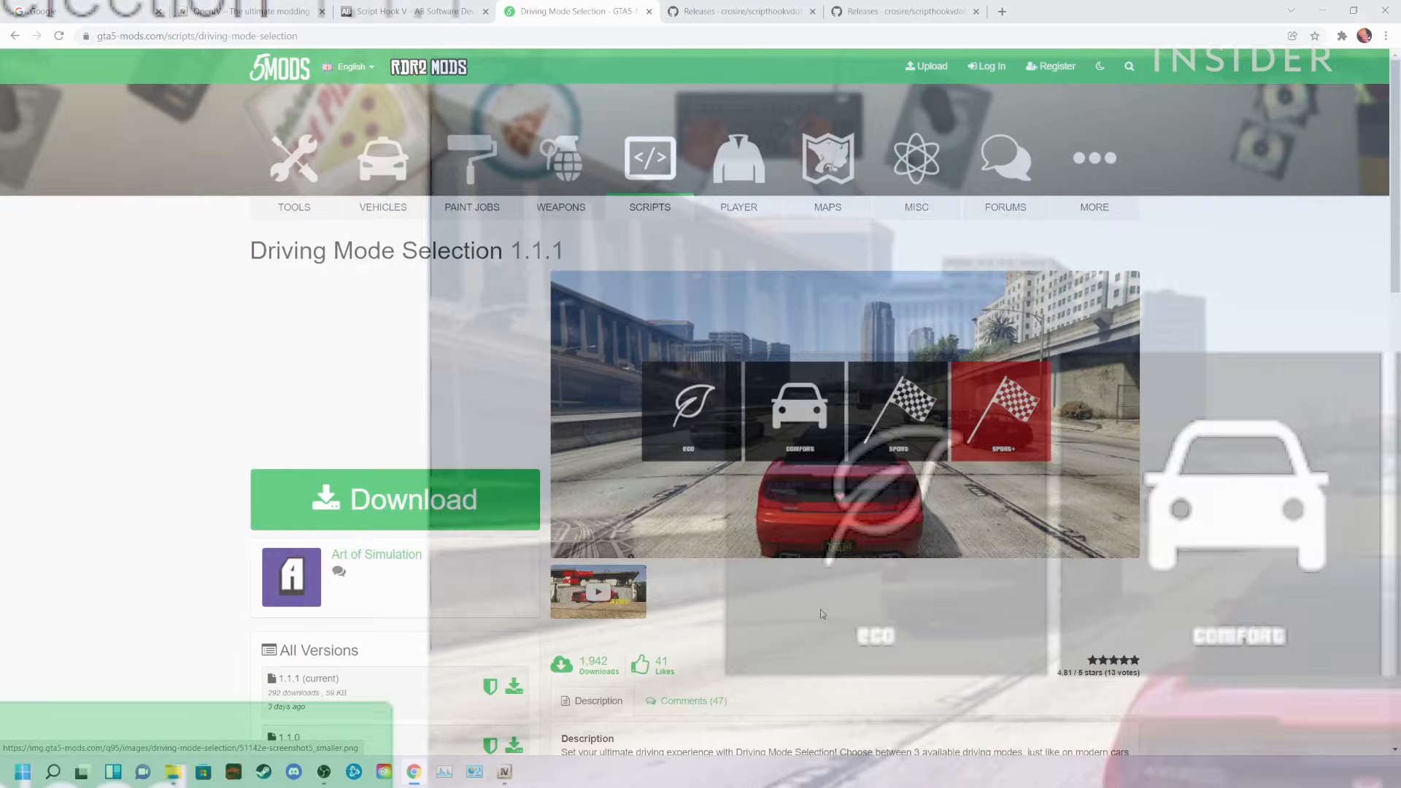
{"action": "scroll", "scroll_direction": "down", "scroll_amount": 3}
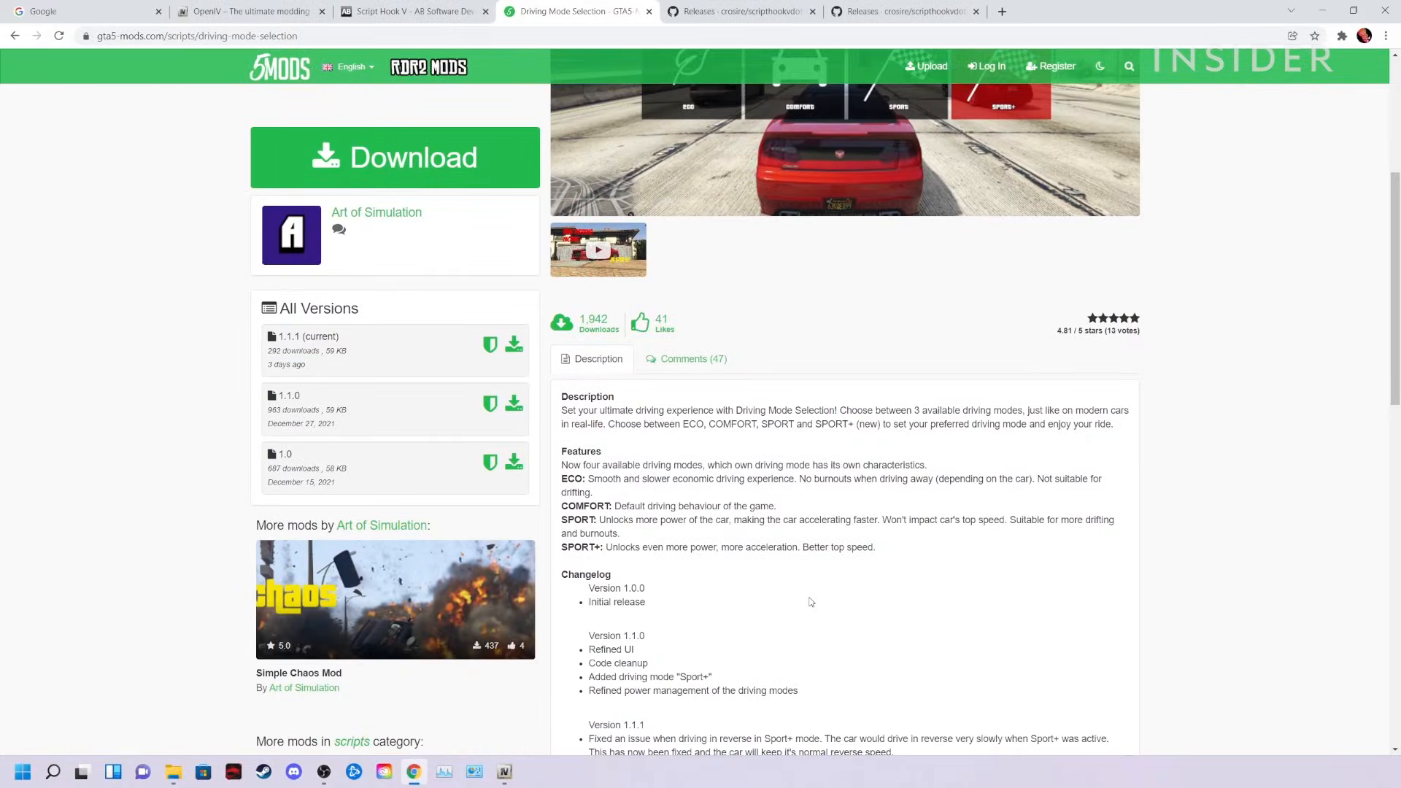
{"action": "scroll", "scroll_direction": "down", "scroll_amount": 3}
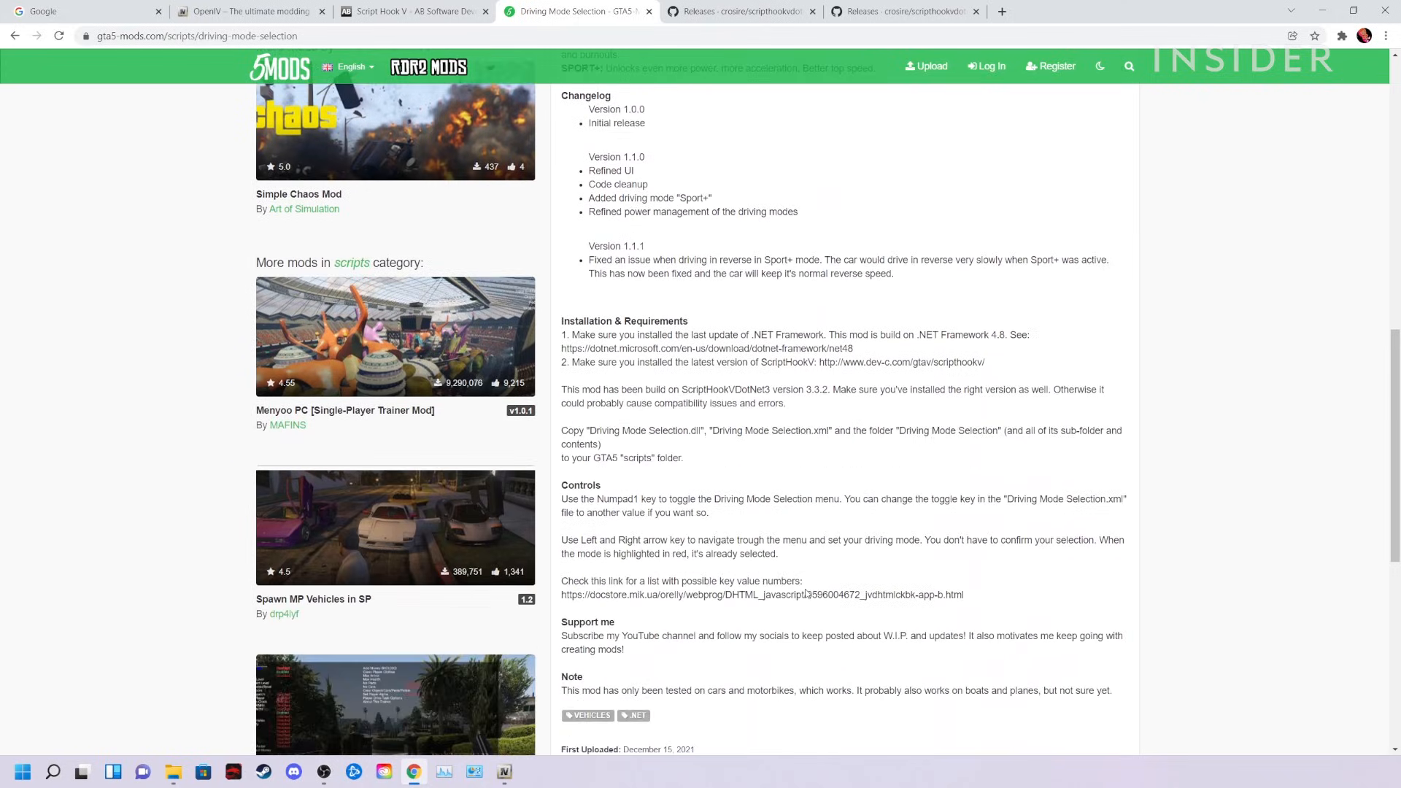
{"action": "scroll", "scroll_direction": "down", "scroll_amount": 3}
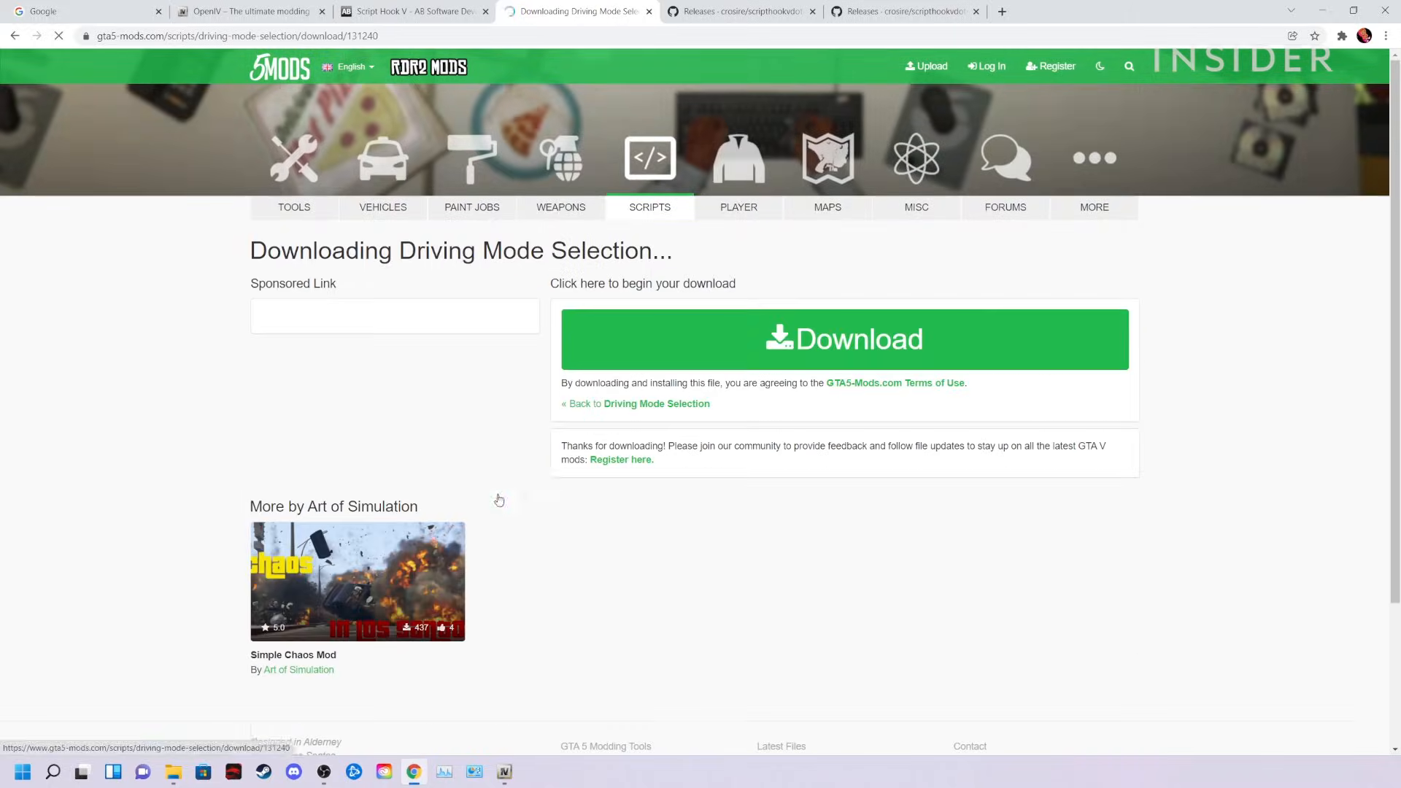
{"action": "left_click", "coordinate": [843, 339]}
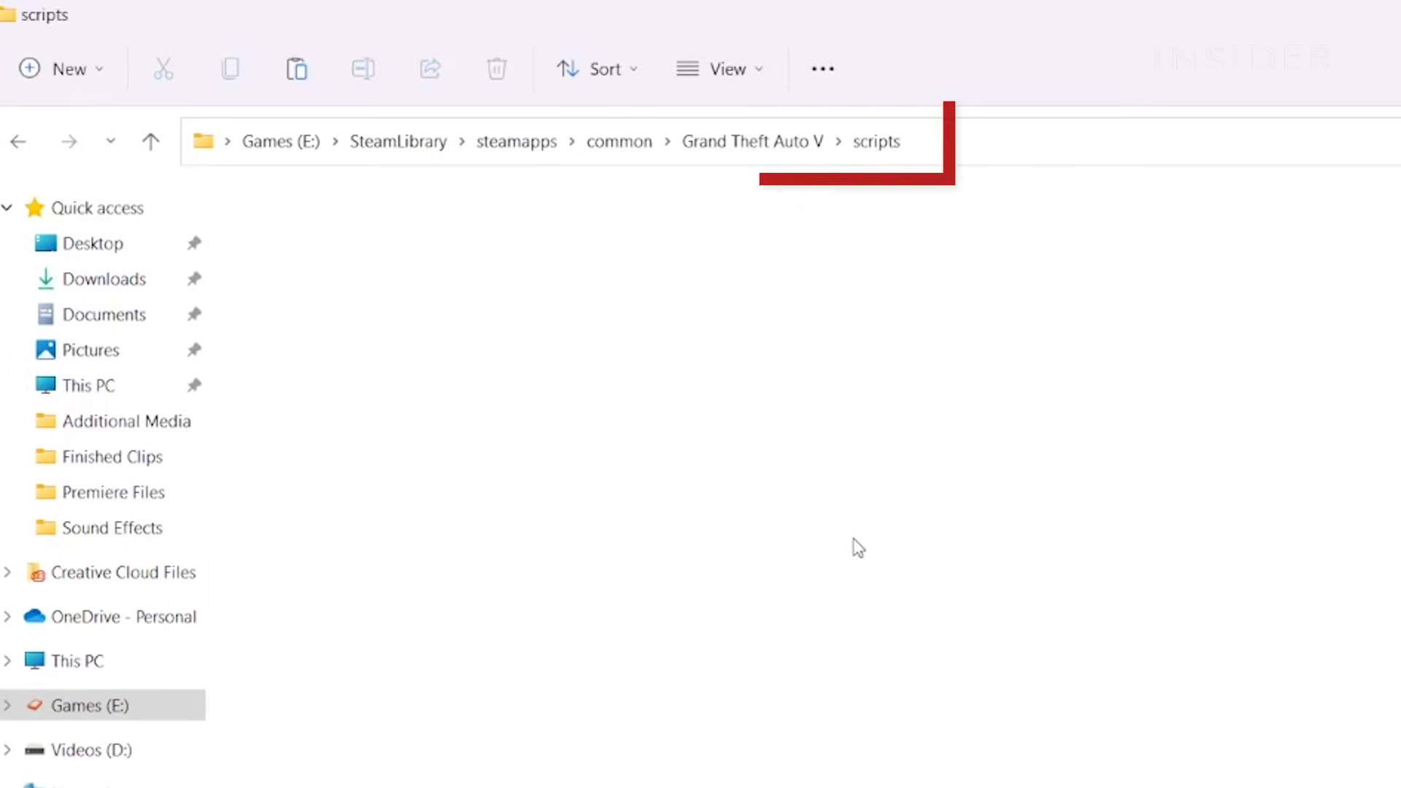
{"action": "left_click", "coordinate": [875, 142]}
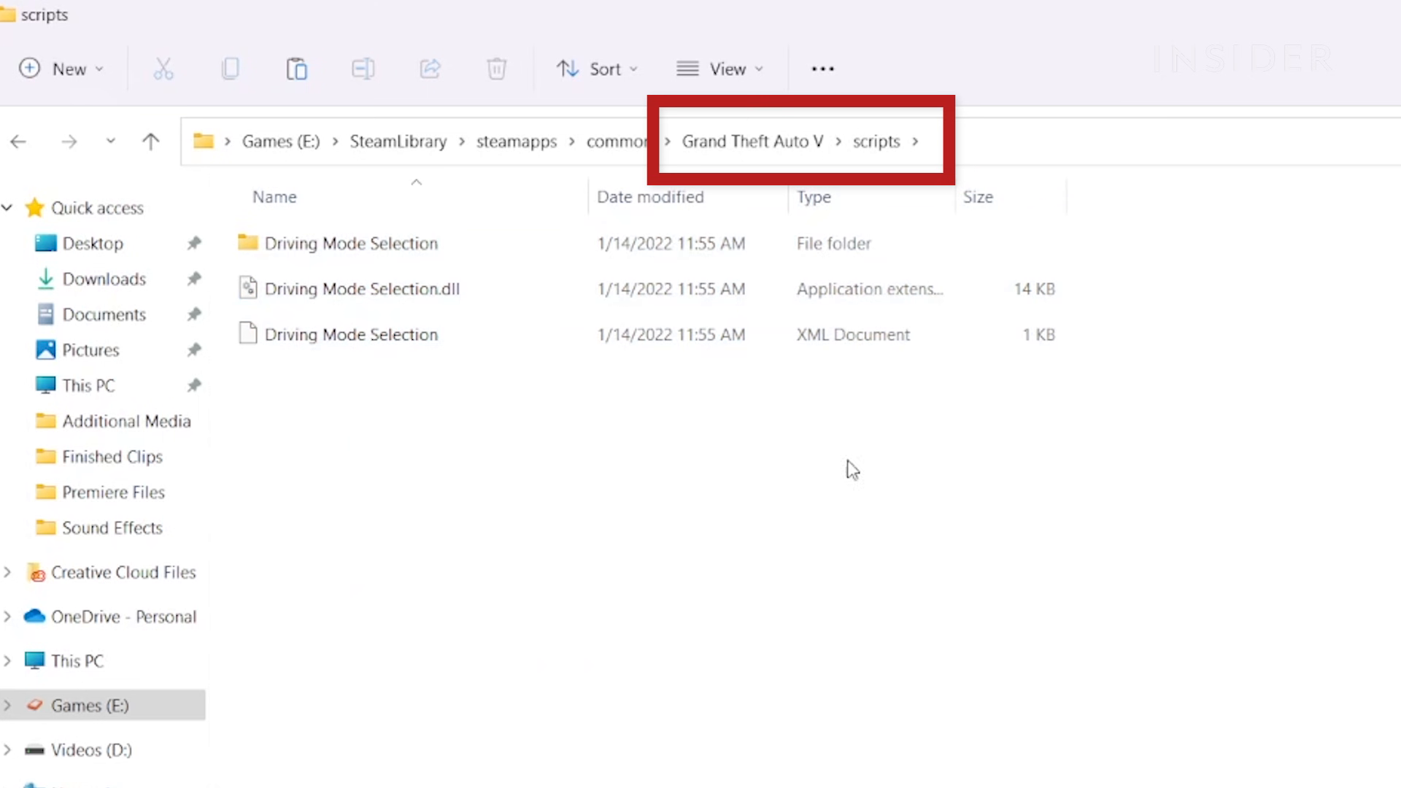